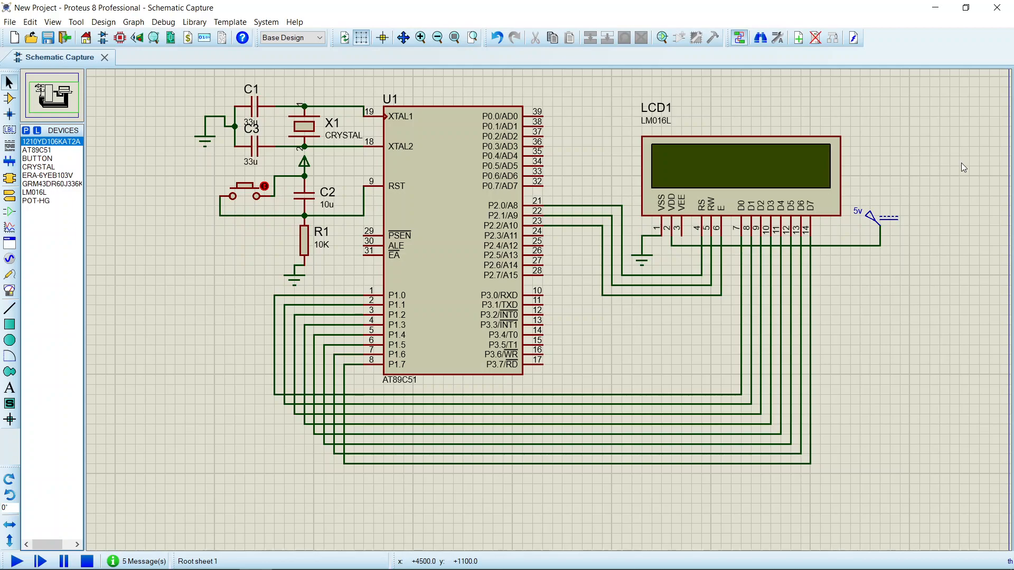
mouse_move(972, 122)
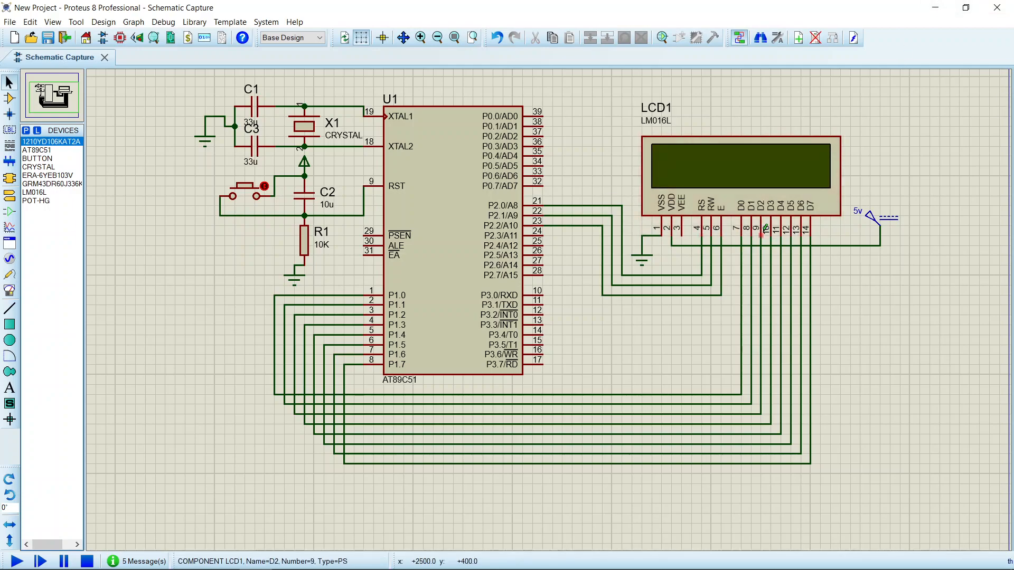
Step: Make selections in the µVision project window and its menus before rebuilding
click(640, 232)
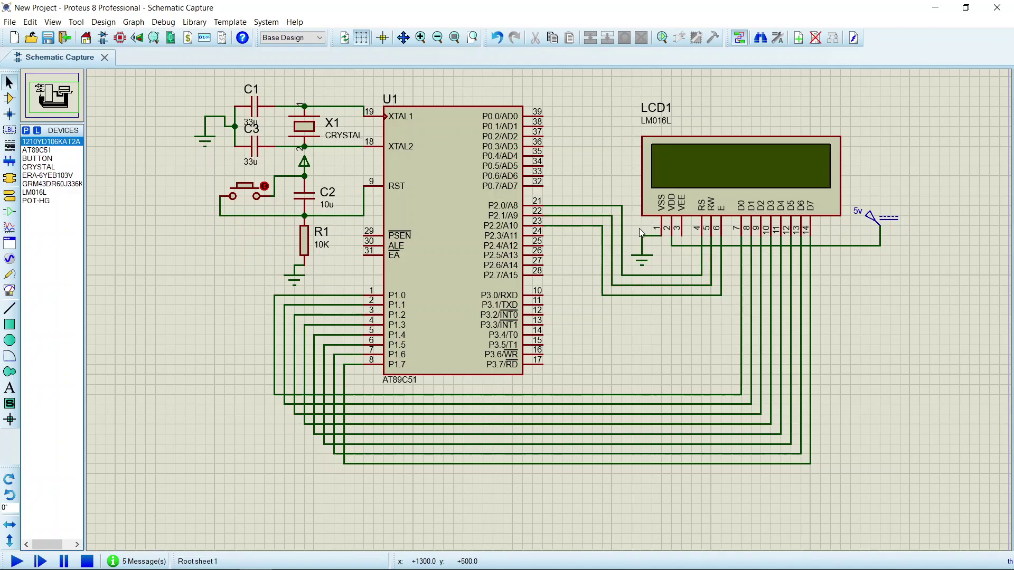
mouse_move(673, 229)
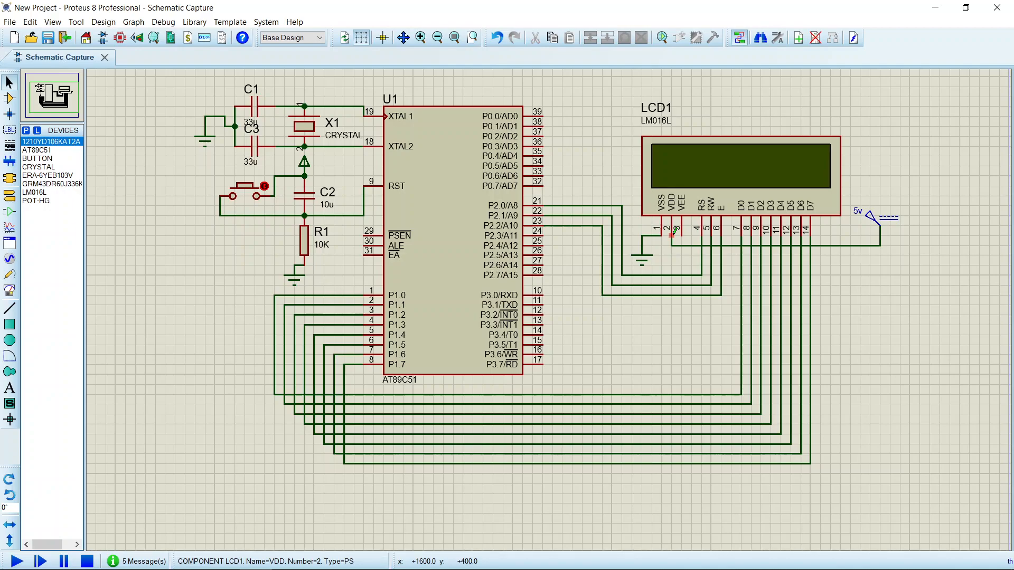
mouse_move(679, 232)
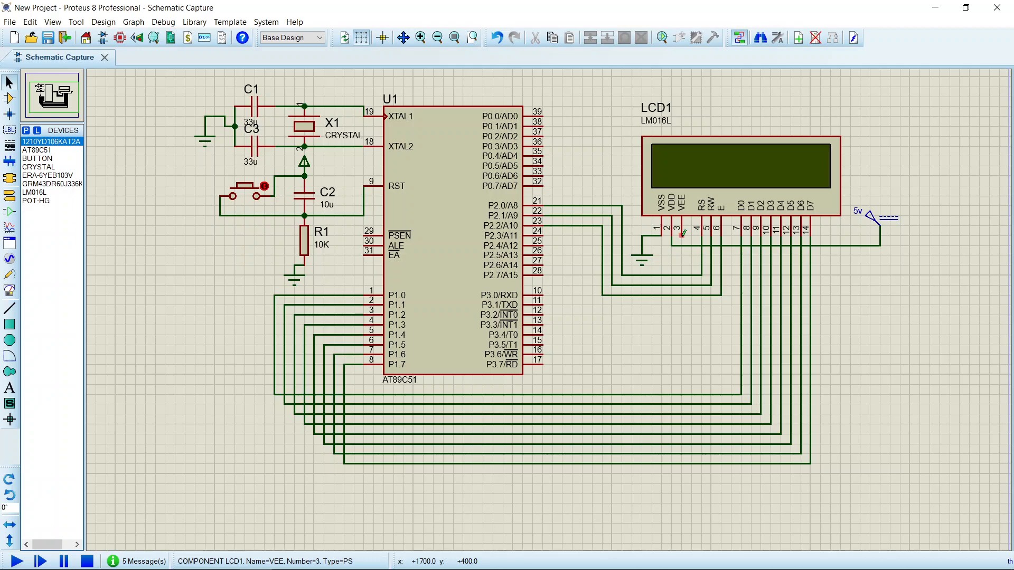
mouse_move(697, 234)
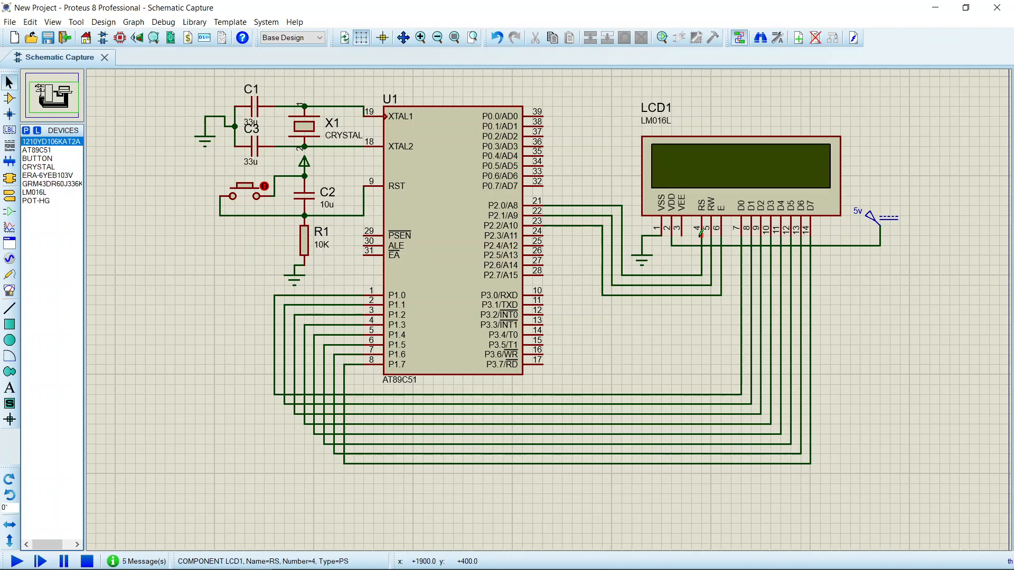
mouse_move(708, 236)
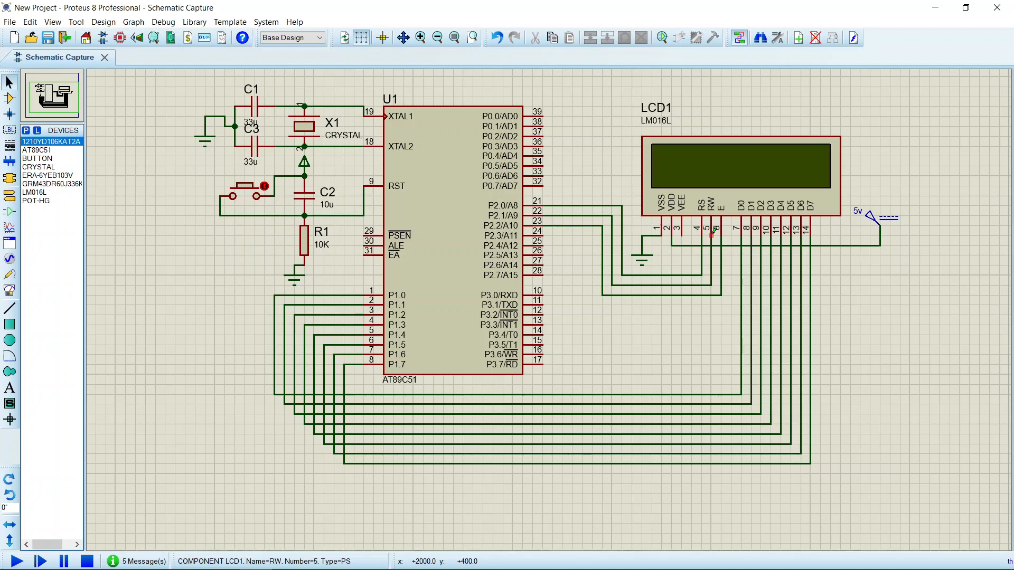
mouse_move(719, 235)
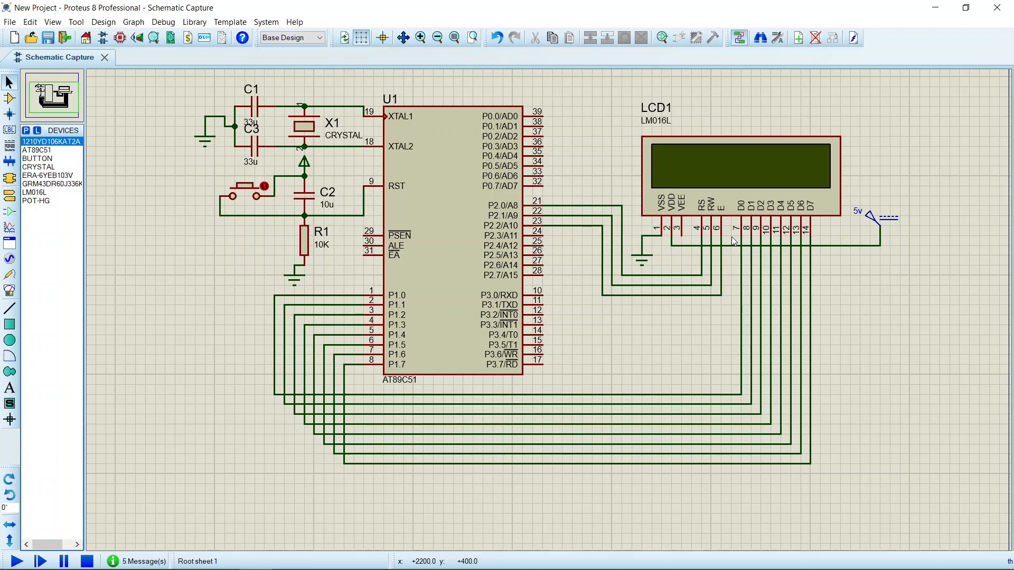
mouse_move(733, 240)
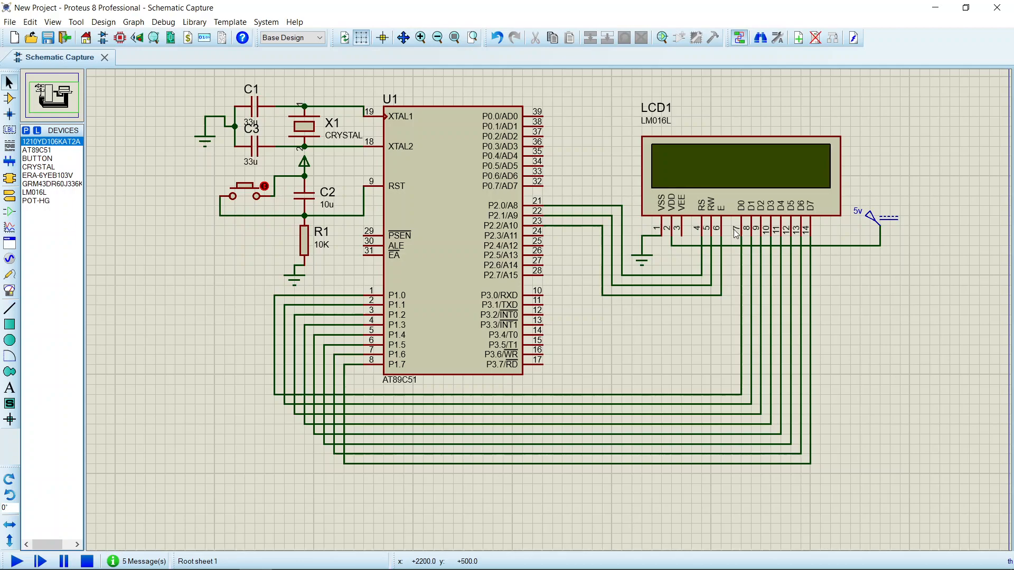
click(453, 259)
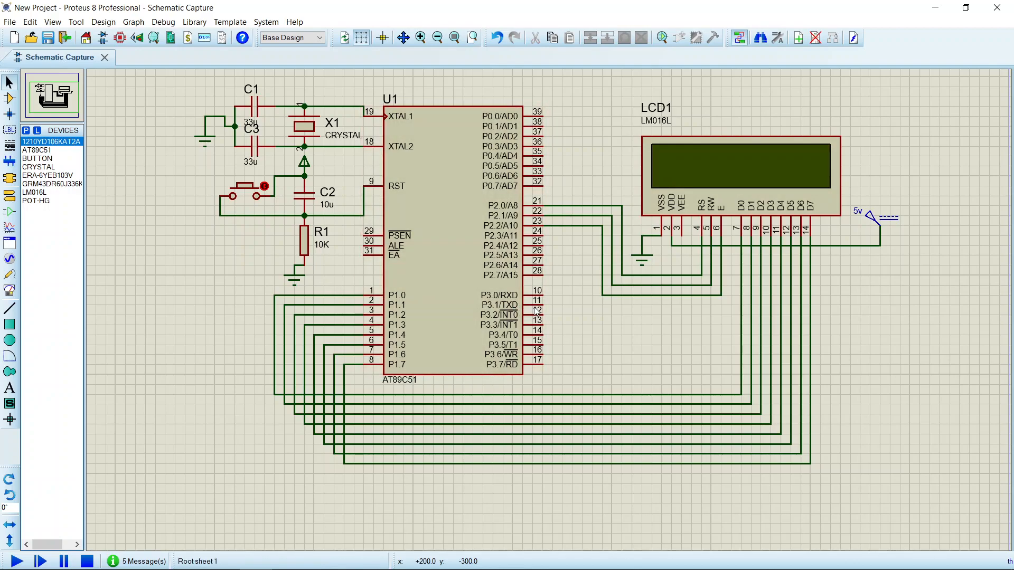
click(460, 301)
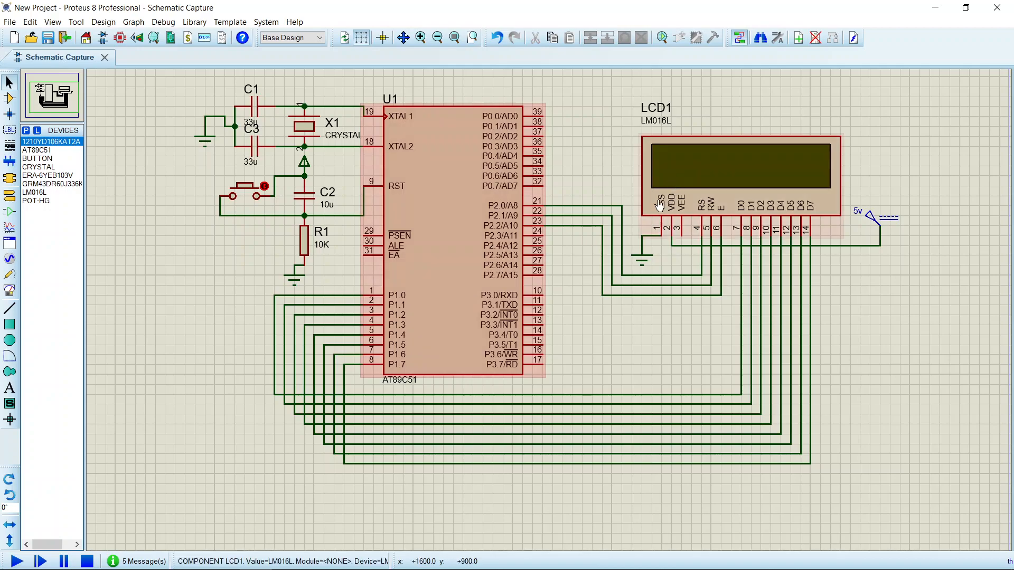
click(739, 168)
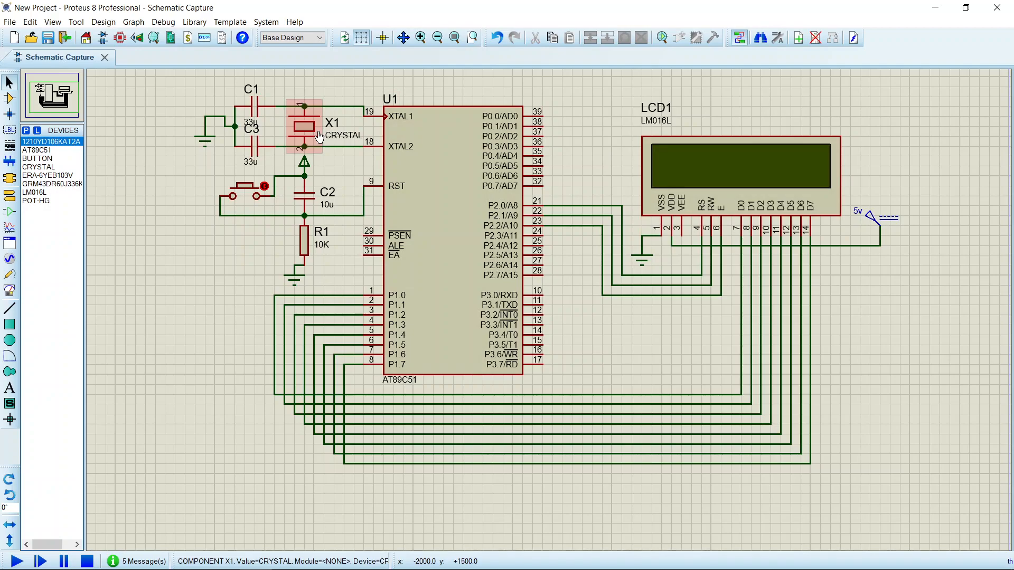
mouse_move(312, 131)
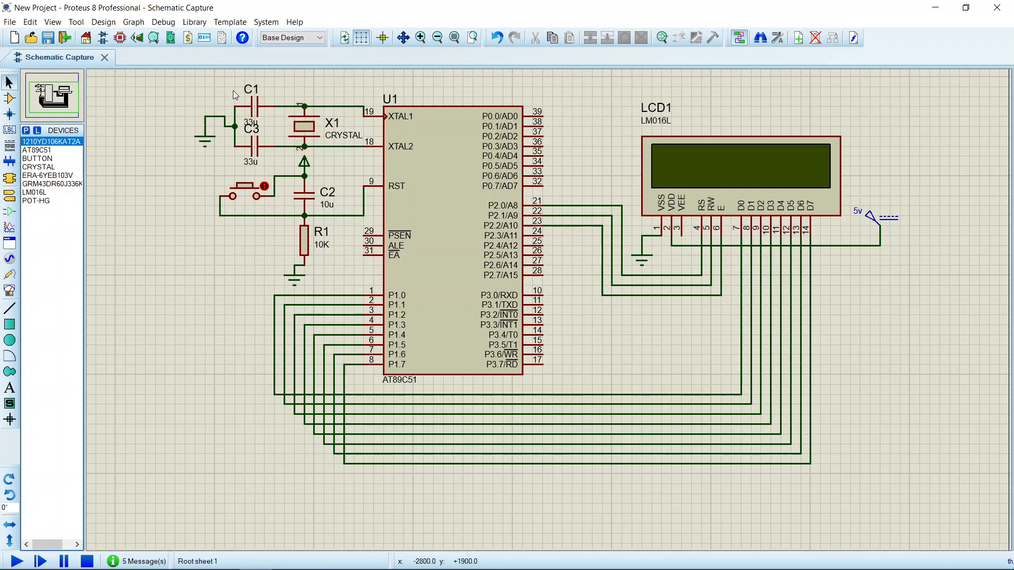
mouse_move(244, 110)
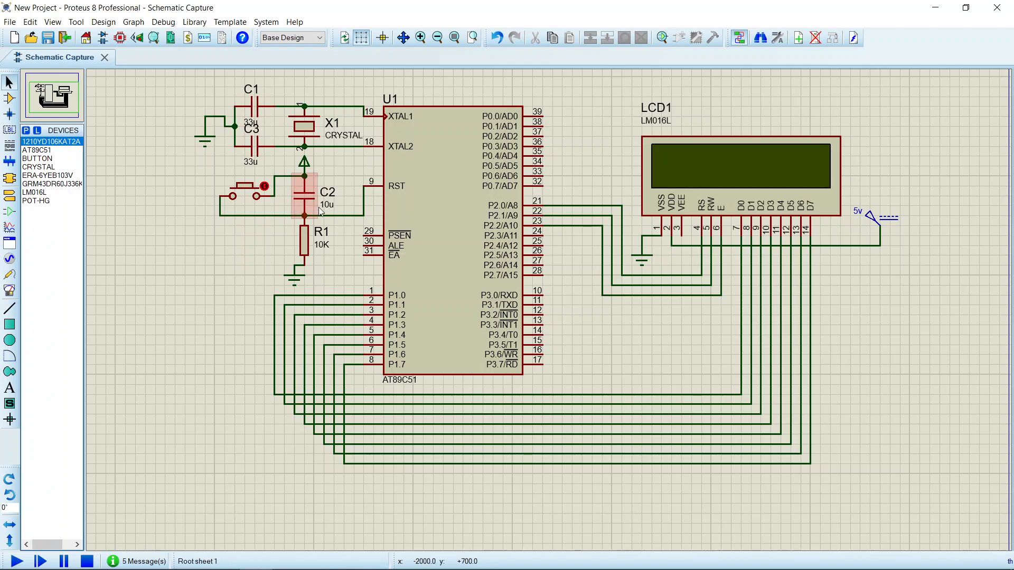
click(321, 194)
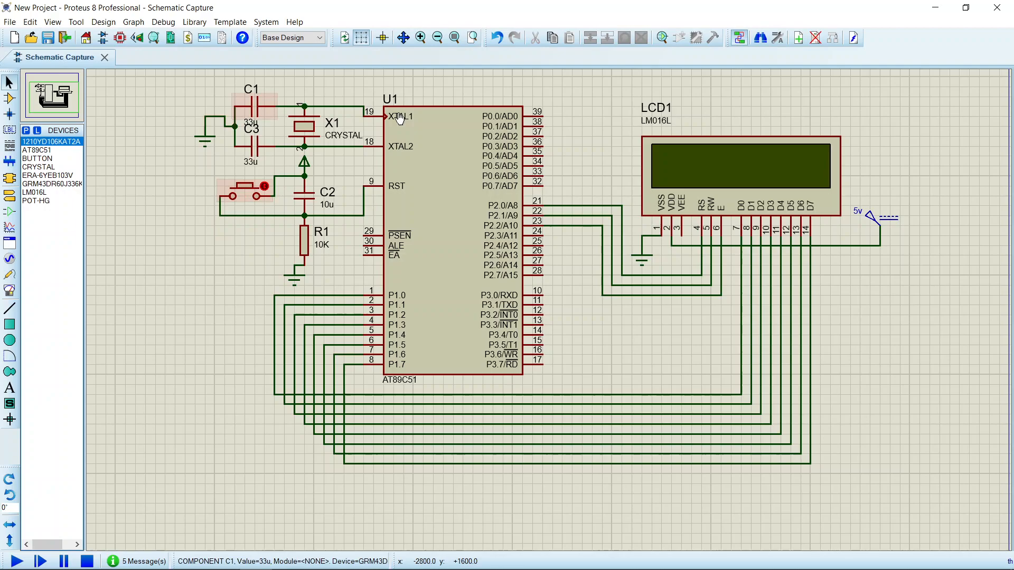
click(570, 385)
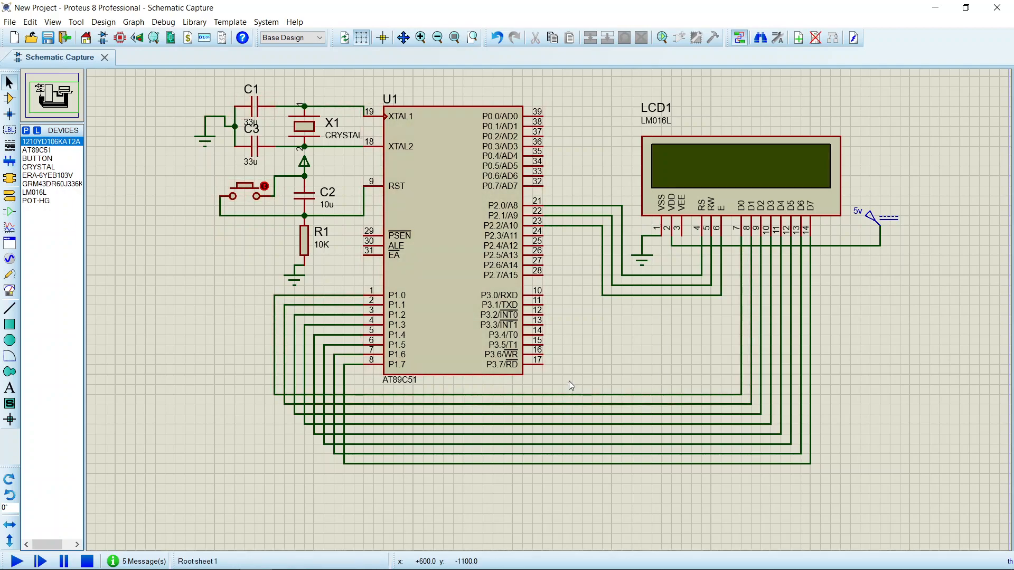
mouse_move(285, 123)
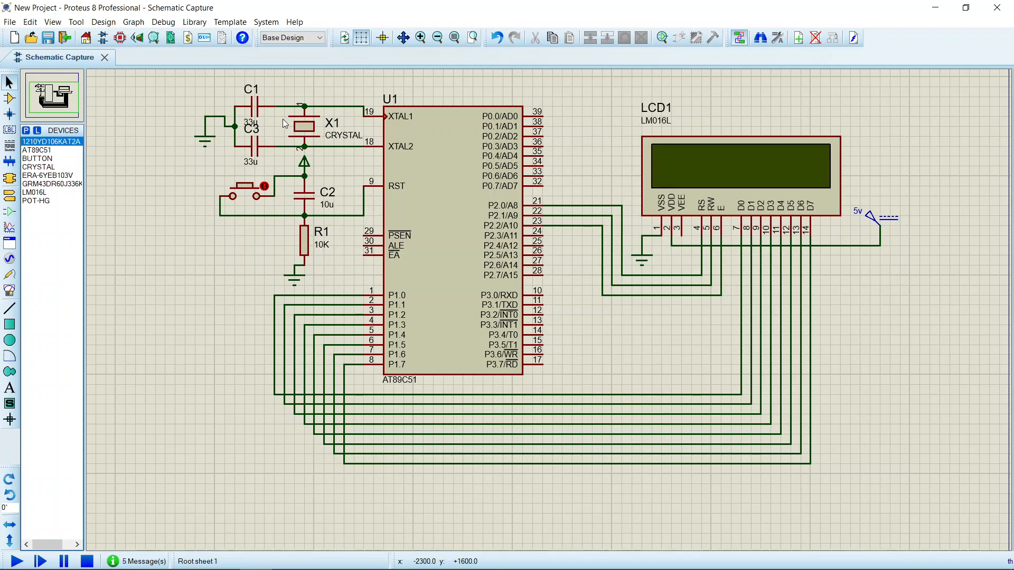
click(304, 128)
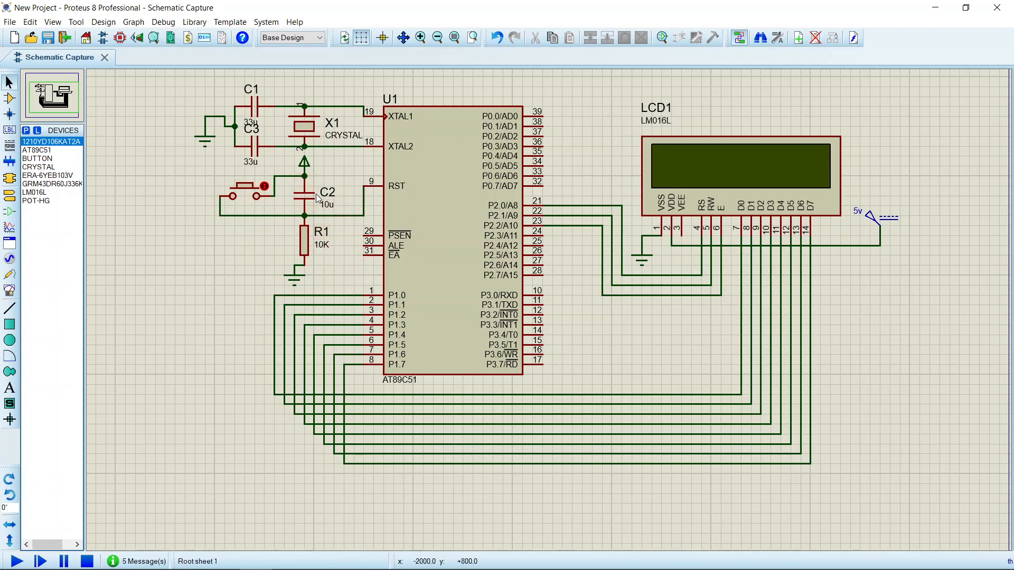
click(249, 191)
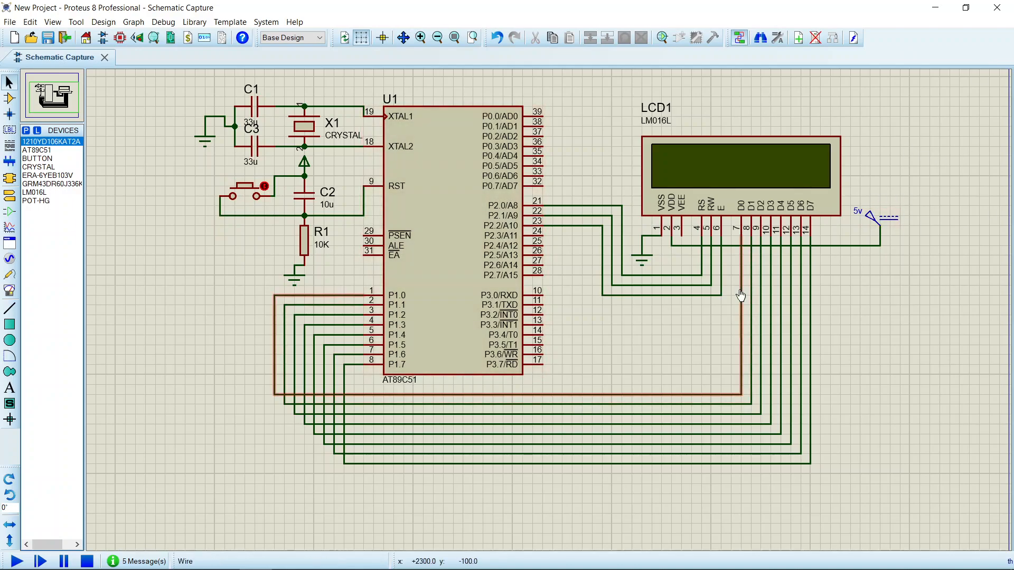
mouse_move(718, 303)
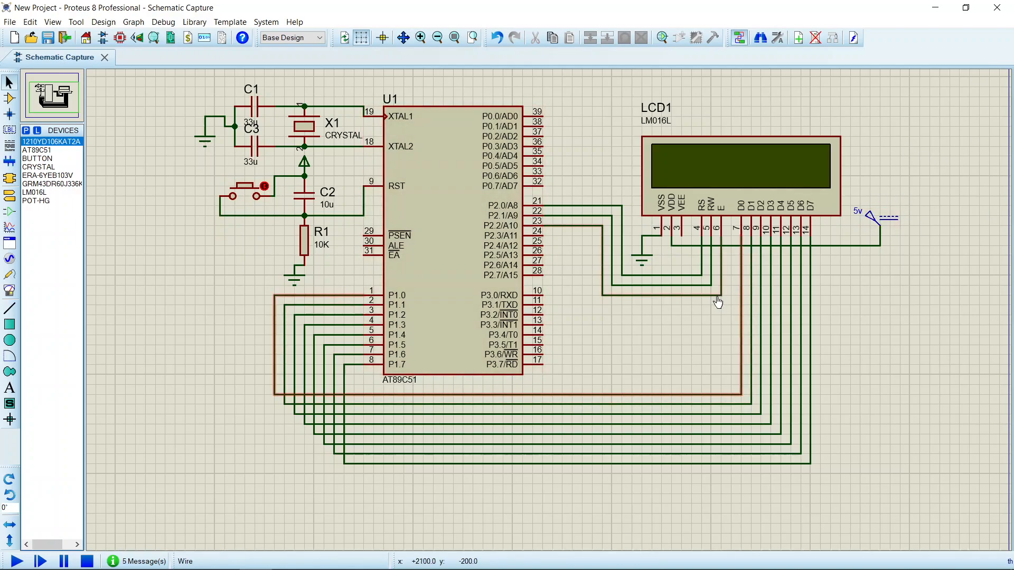
click(453, 243)
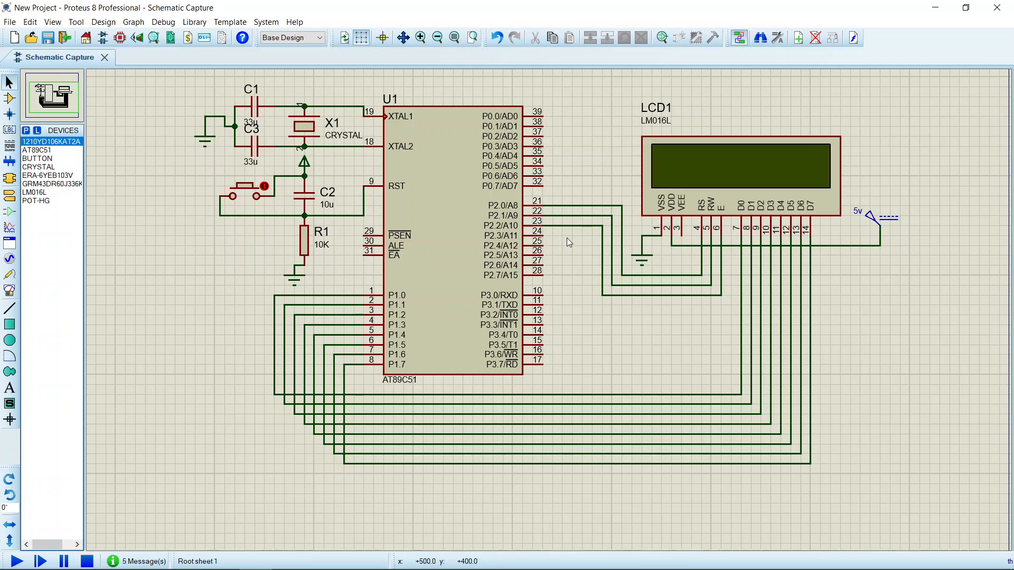
mouse_move(568, 205)
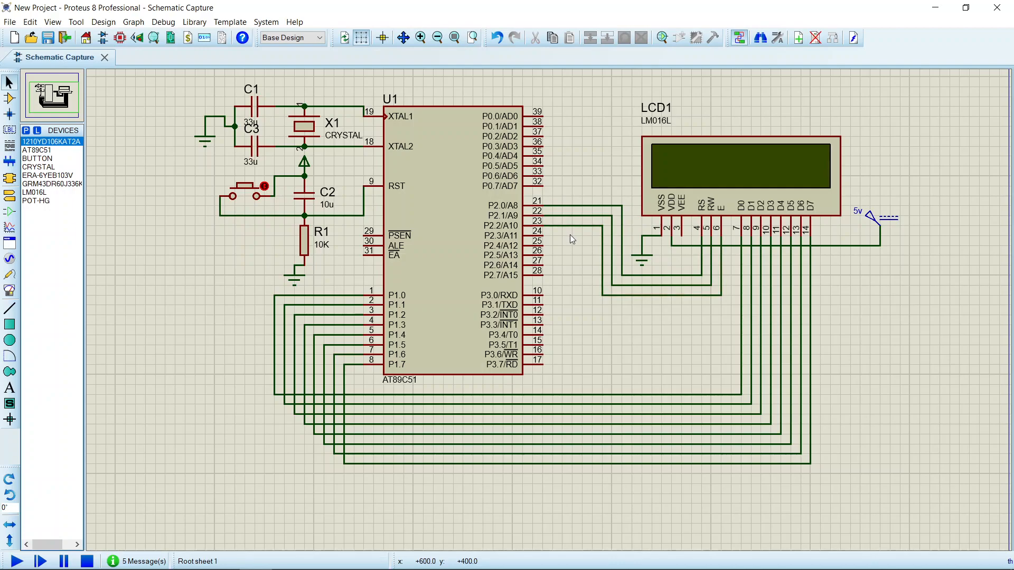
mouse_move(666, 254)
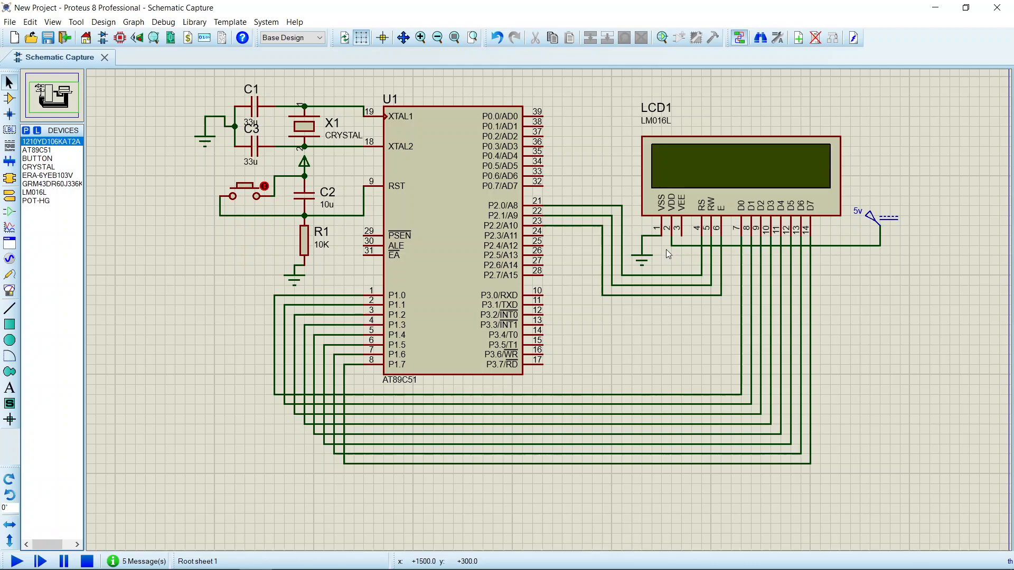
mouse_move(672, 255)
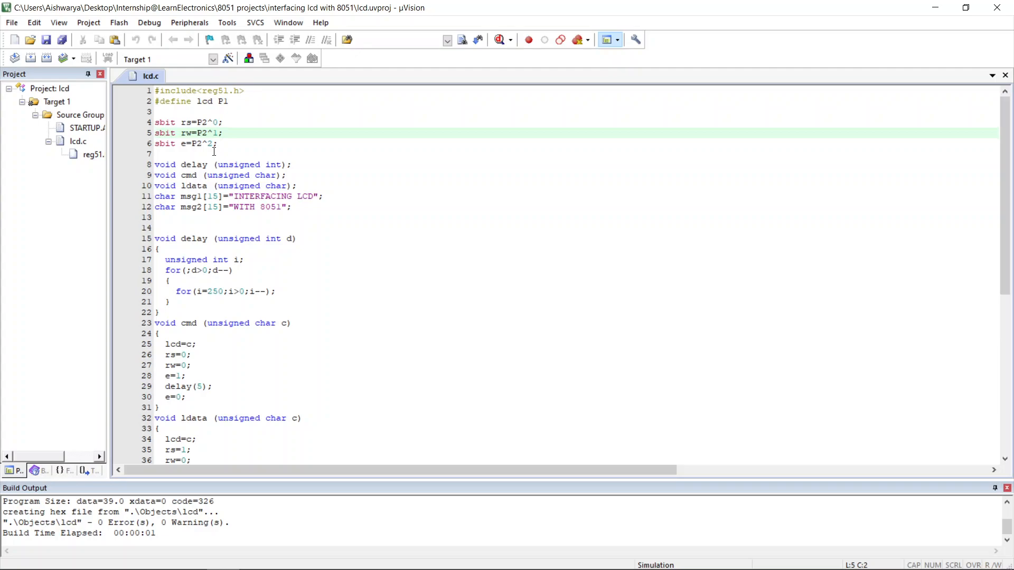
mouse_move(209, 175)
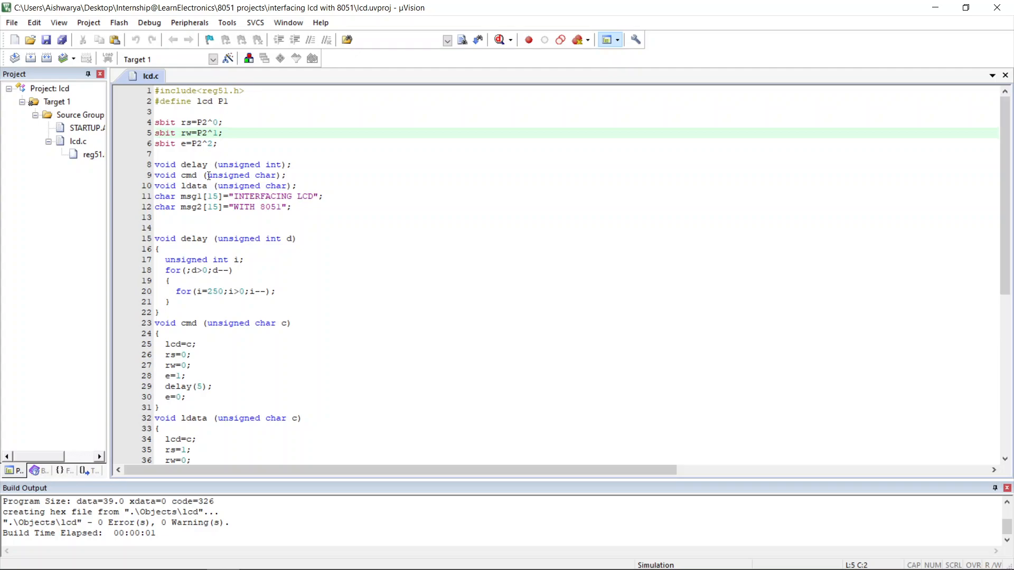
mouse_move(264, 169)
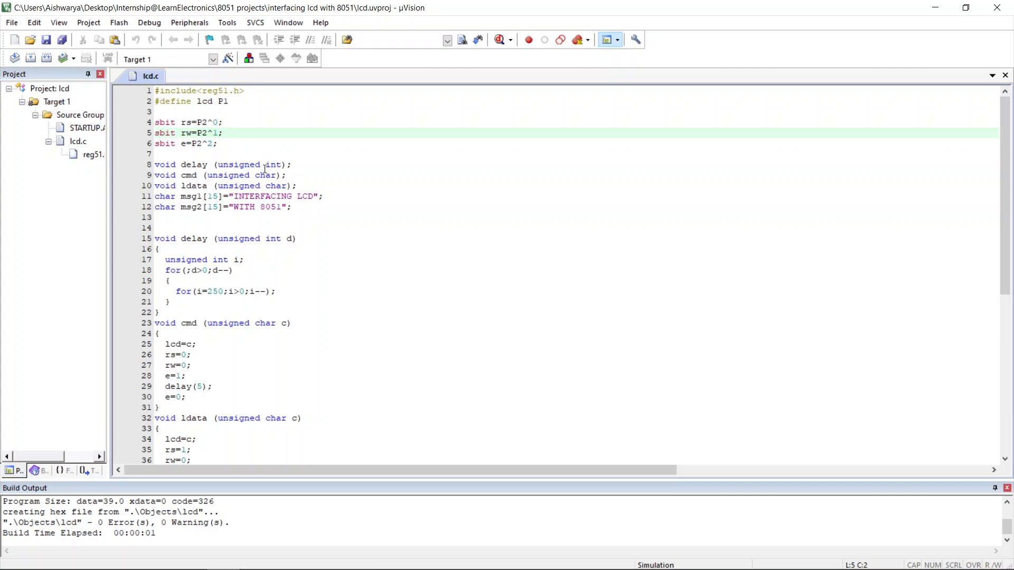
mouse_move(272, 206)
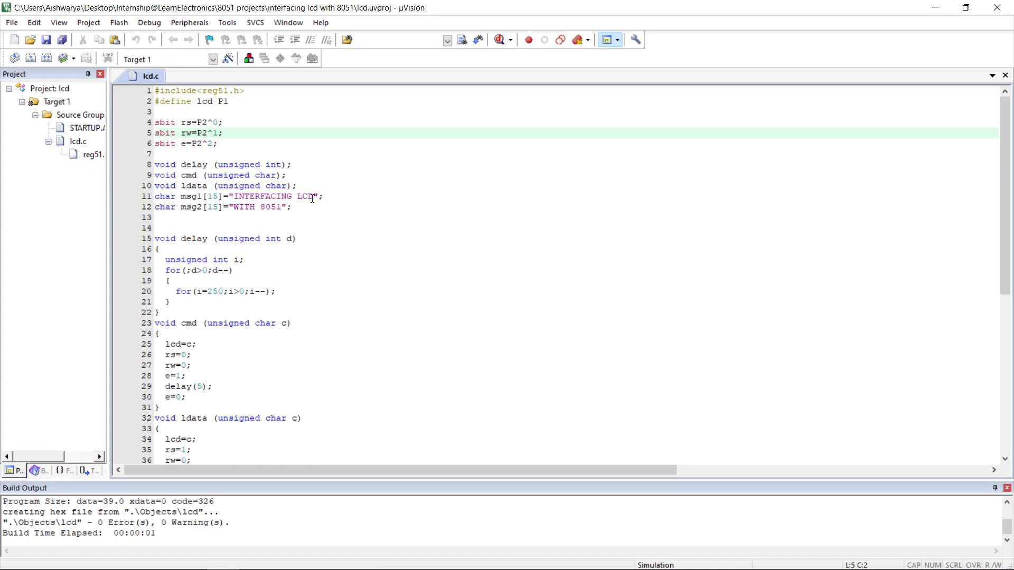
mouse_move(274, 213)
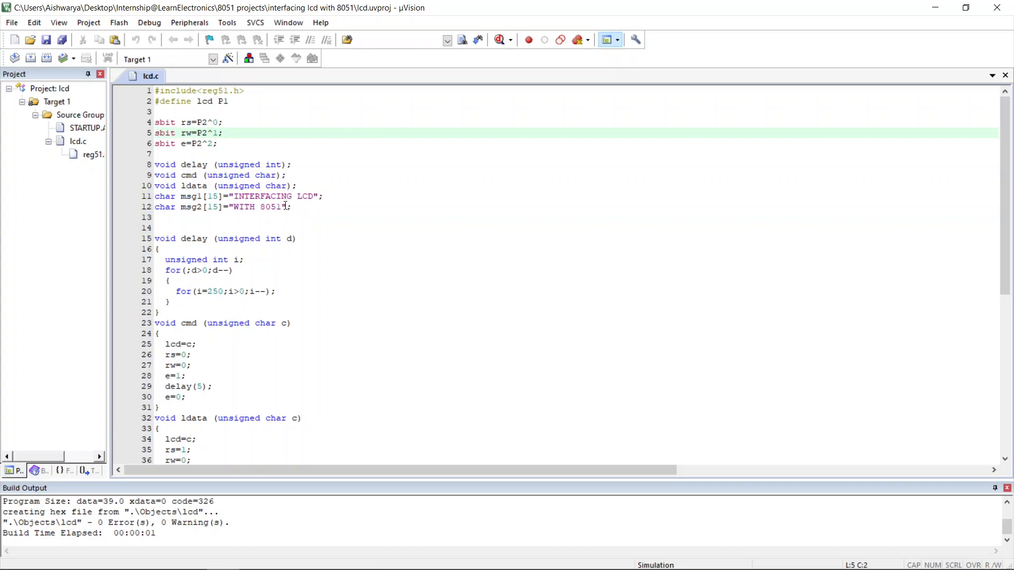
mouse_move(211, 255)
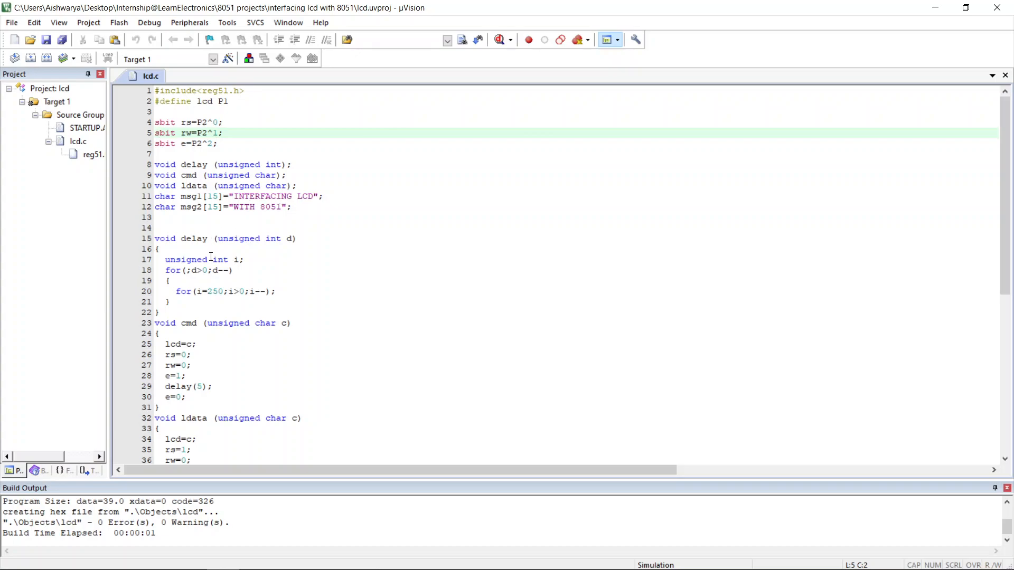
Step: Scroll up and down through the open lcd source file in the editor
scroll(down, 3)
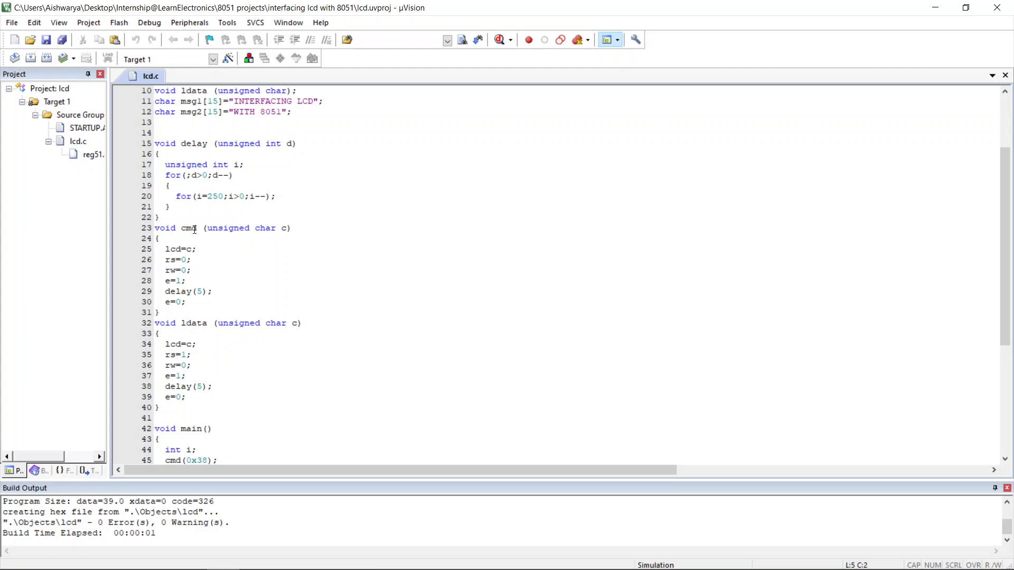
scroll(down, 3)
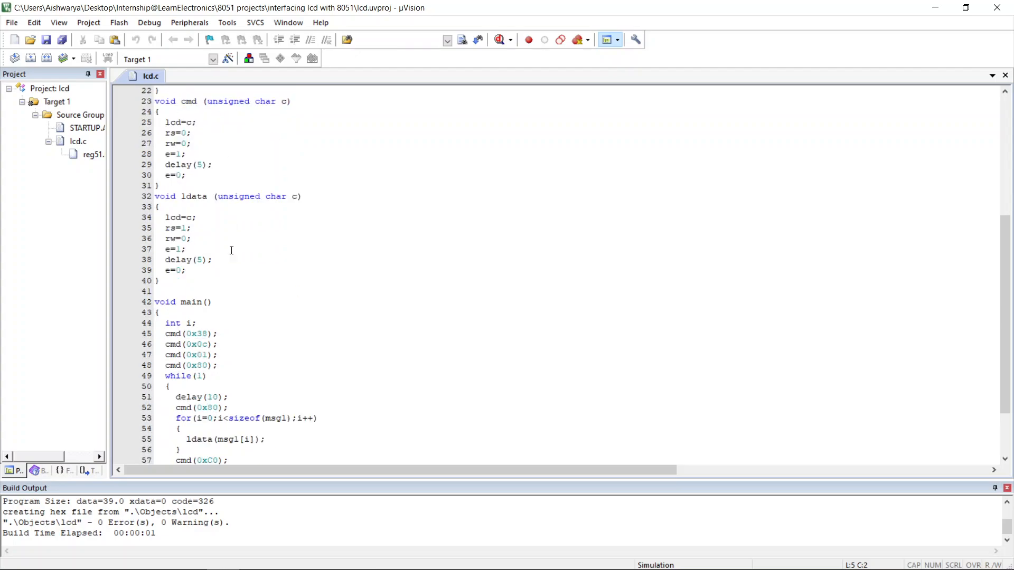
scroll(down, 3)
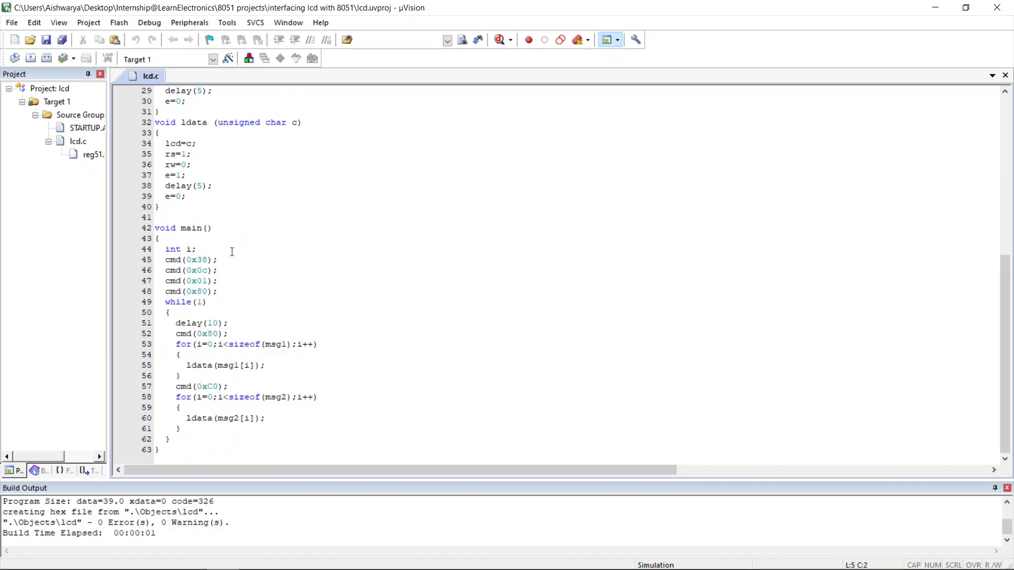
mouse_move(216, 260)
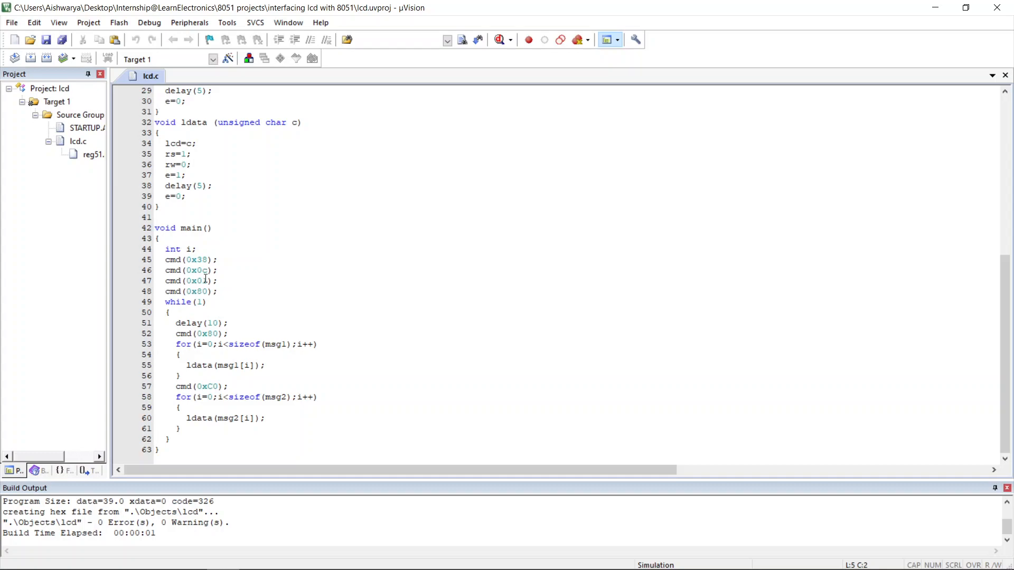
mouse_move(214, 284)
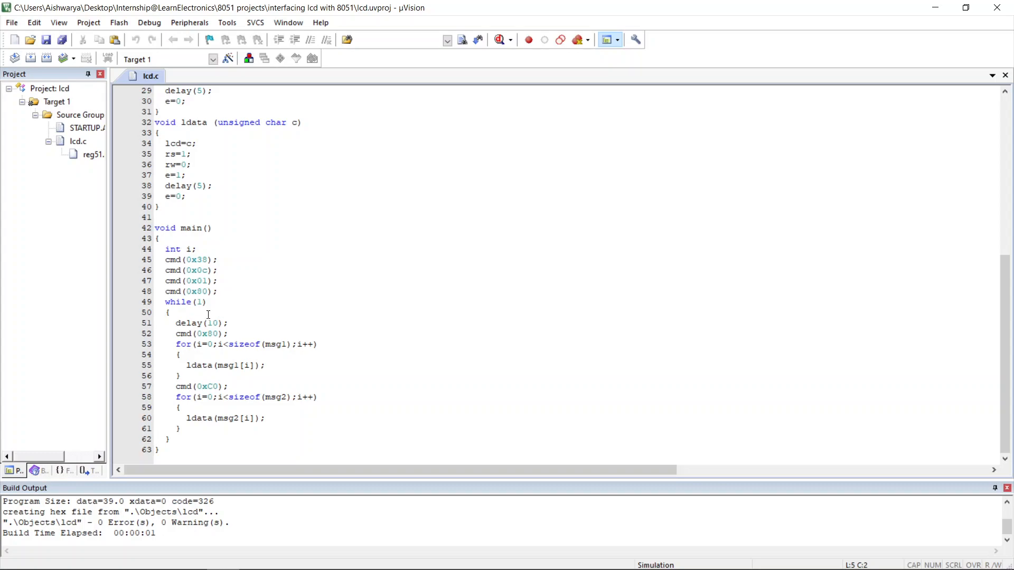
click(217, 386)
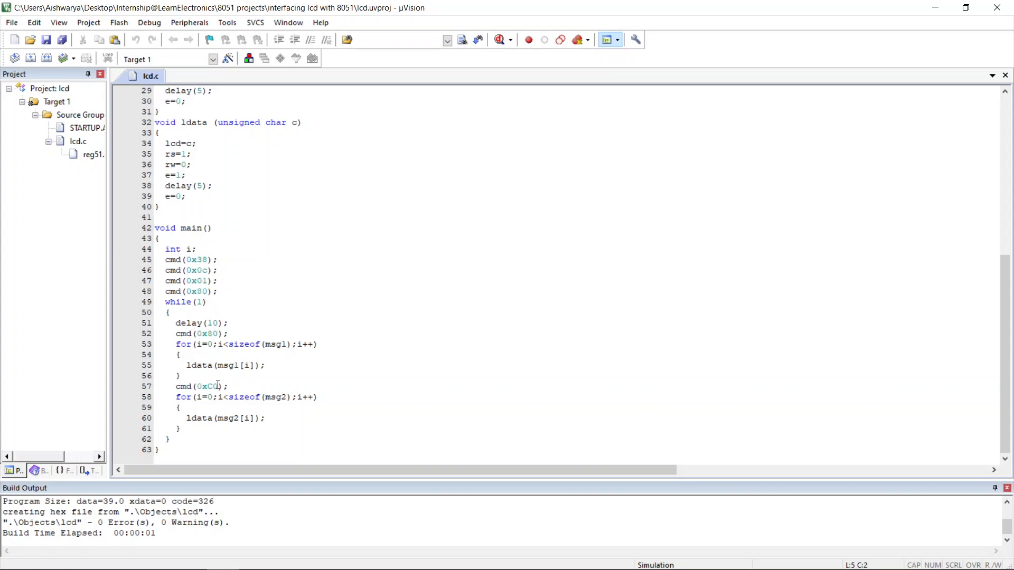
mouse_move(241, 381)
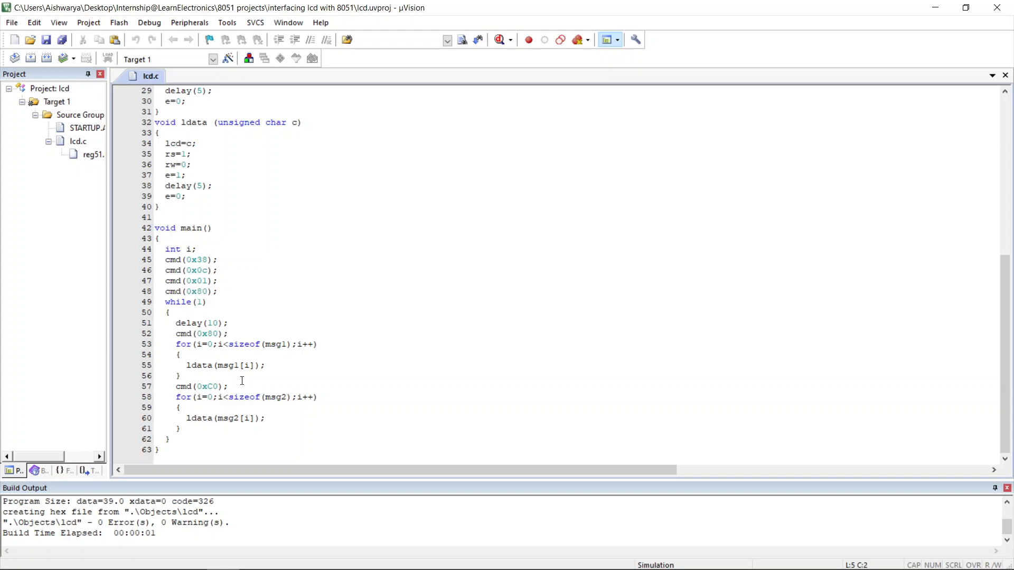
mouse_move(246, 380)
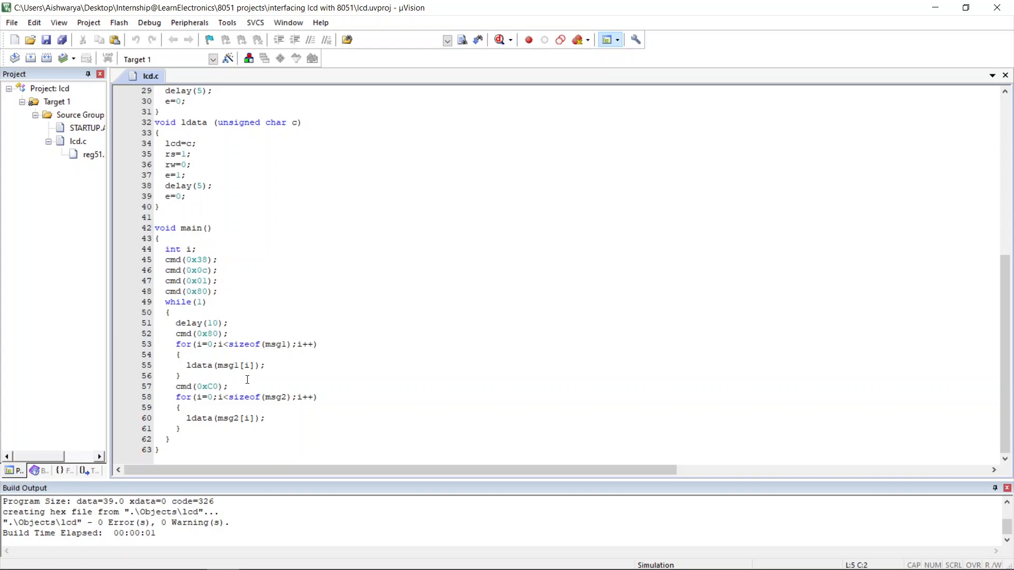
mouse_move(246, 291)
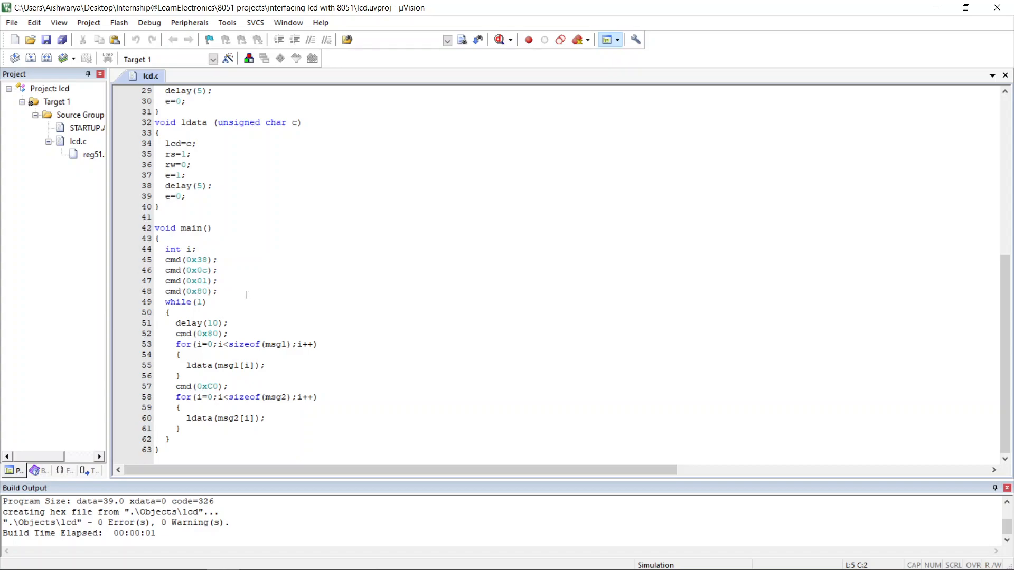
scroll(up, 3)
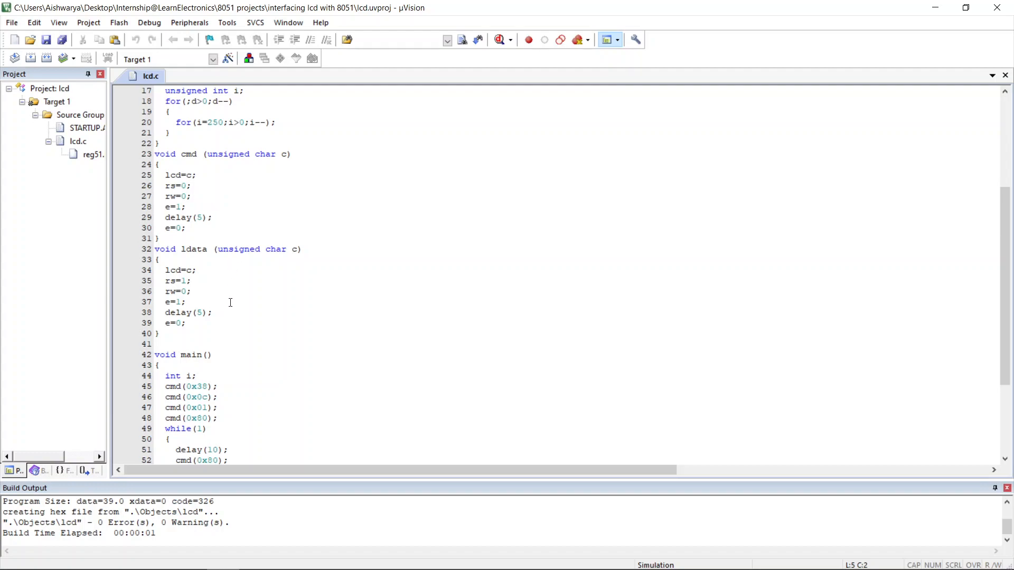
scroll(down, 3)
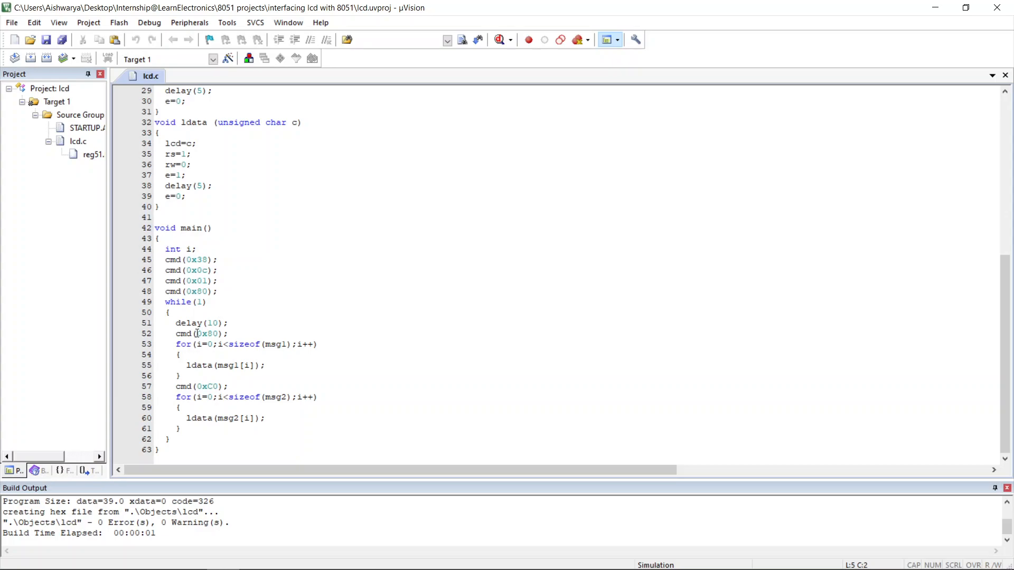
scroll(up, 3)
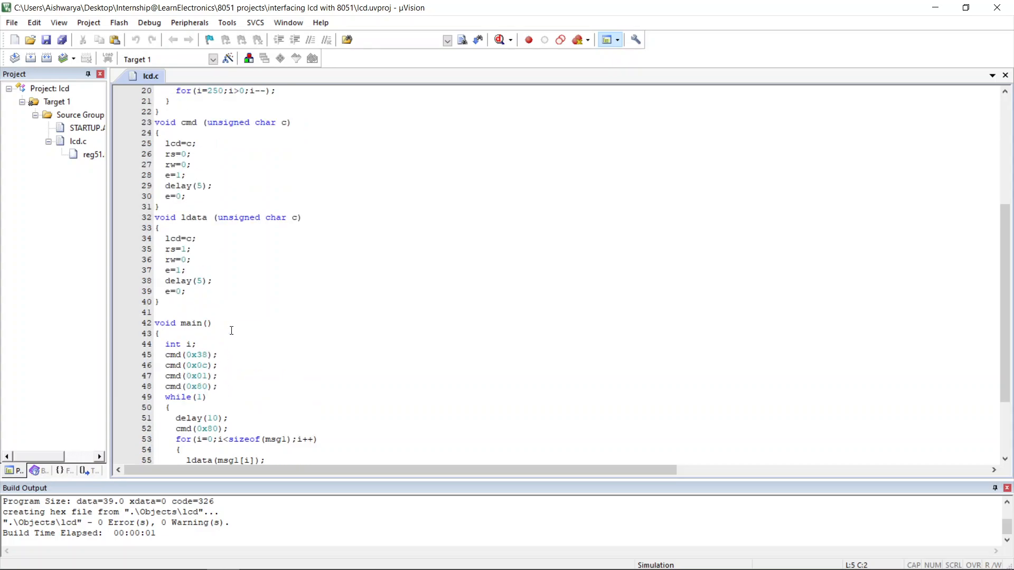
scroll(up, 3)
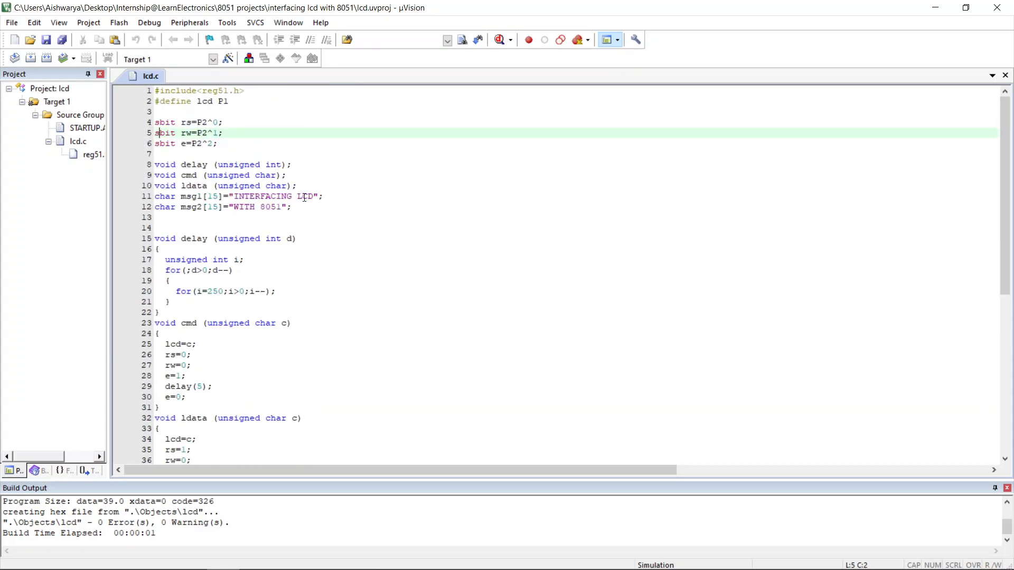
scroll(down, 3)
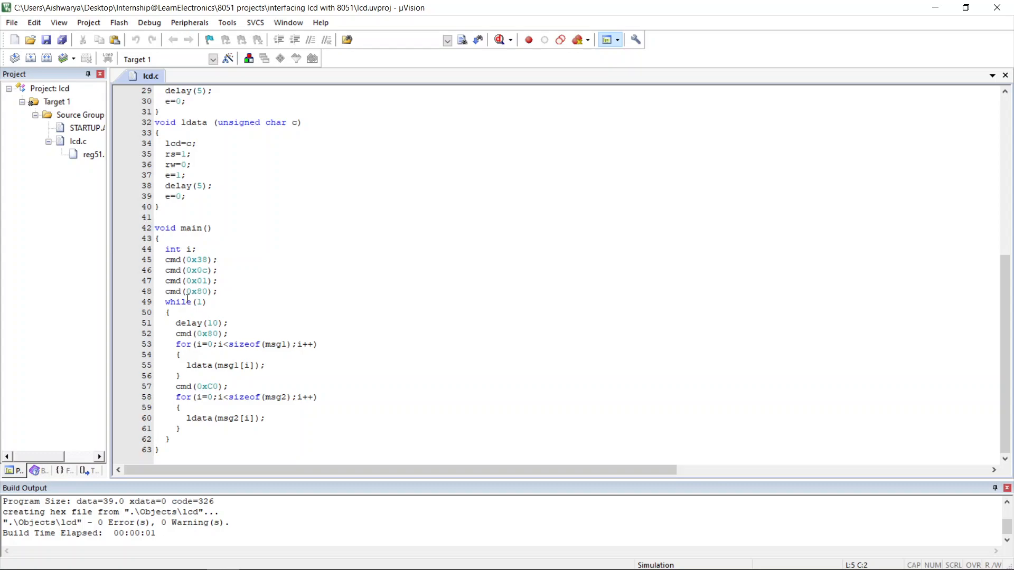
mouse_move(208, 154)
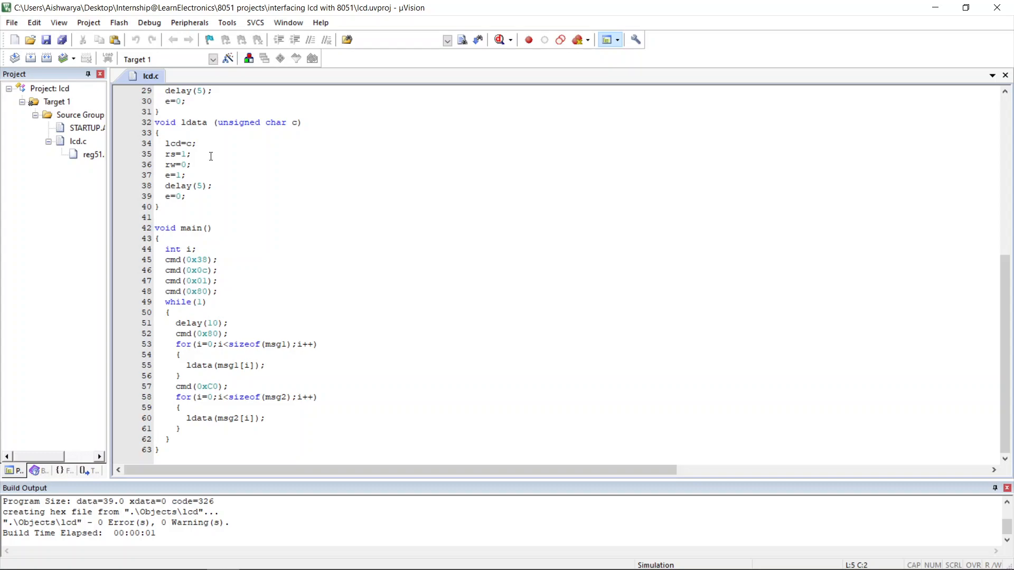
scroll(up, 3)
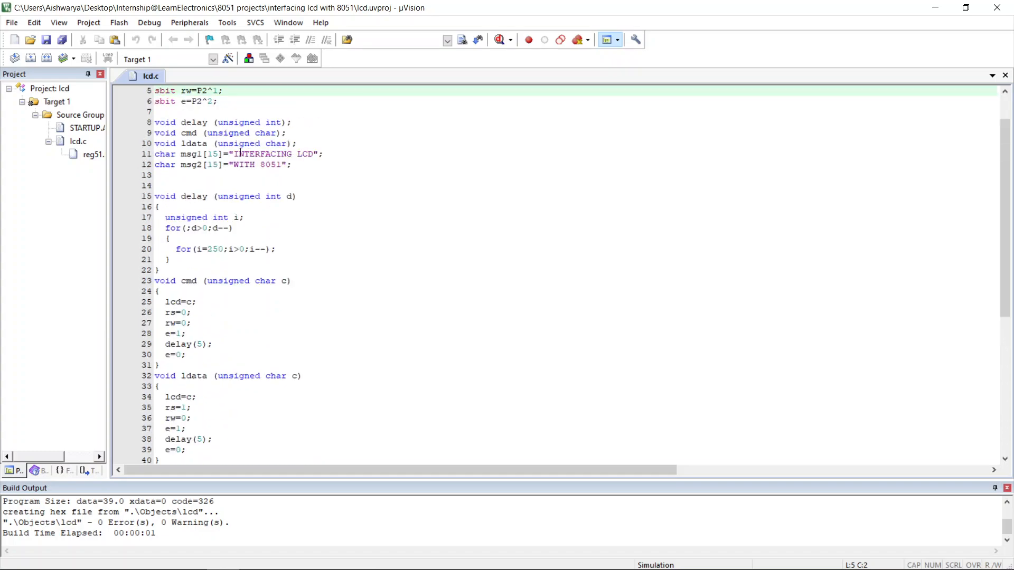
scroll(down, 3)
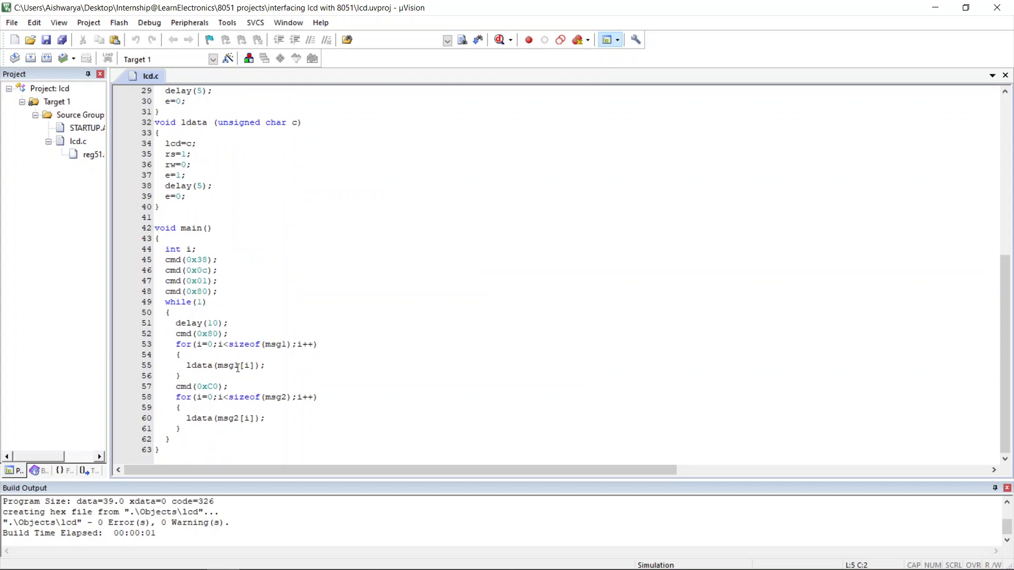
scroll(up, 3)
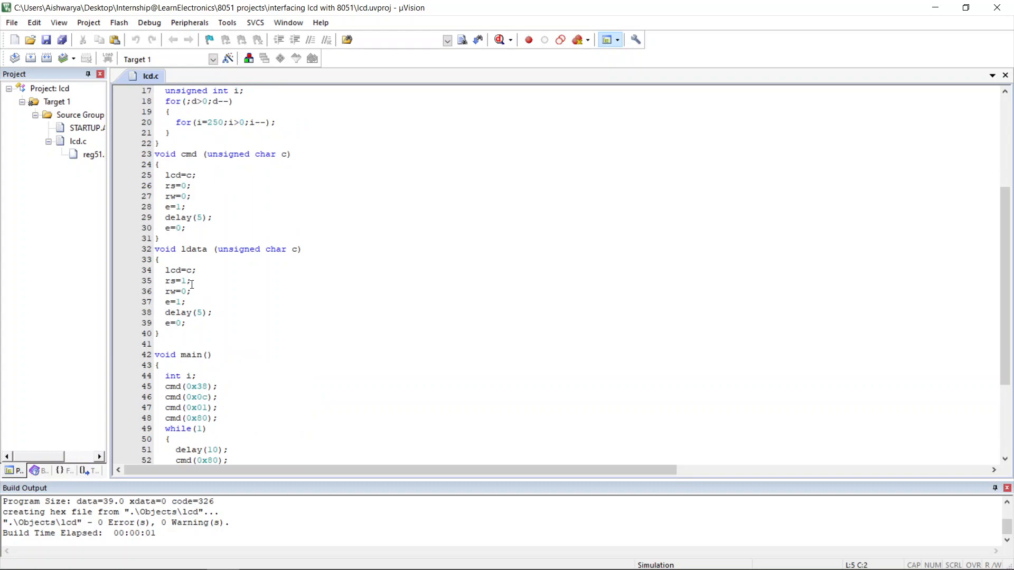
mouse_move(205, 296)
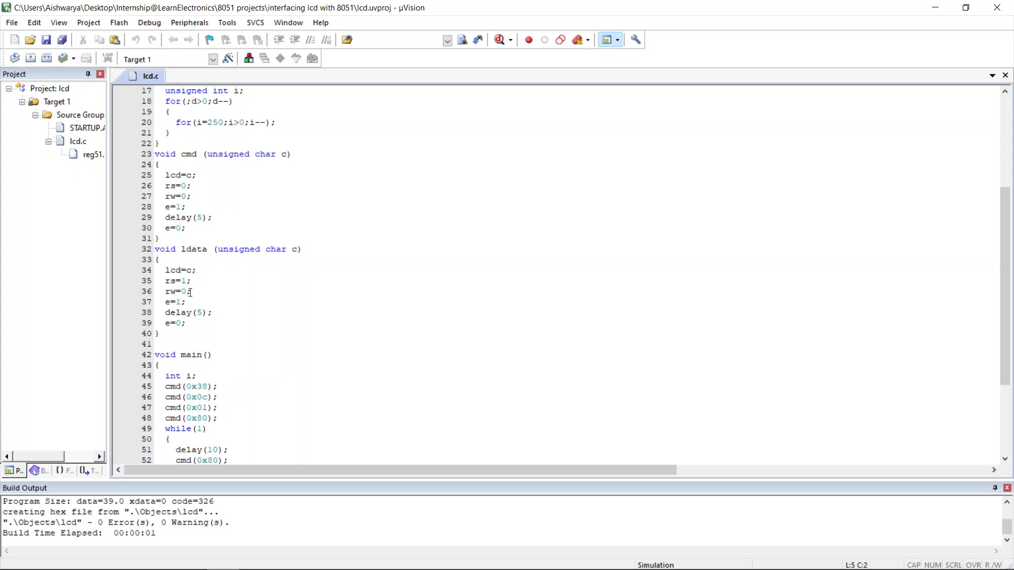
scroll(down, 3)
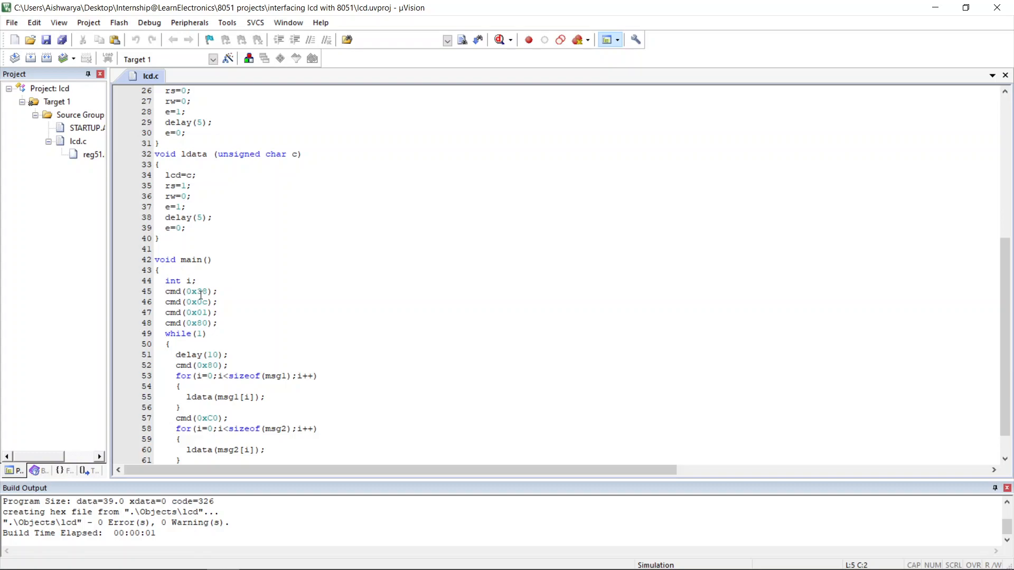
scroll(down, 3)
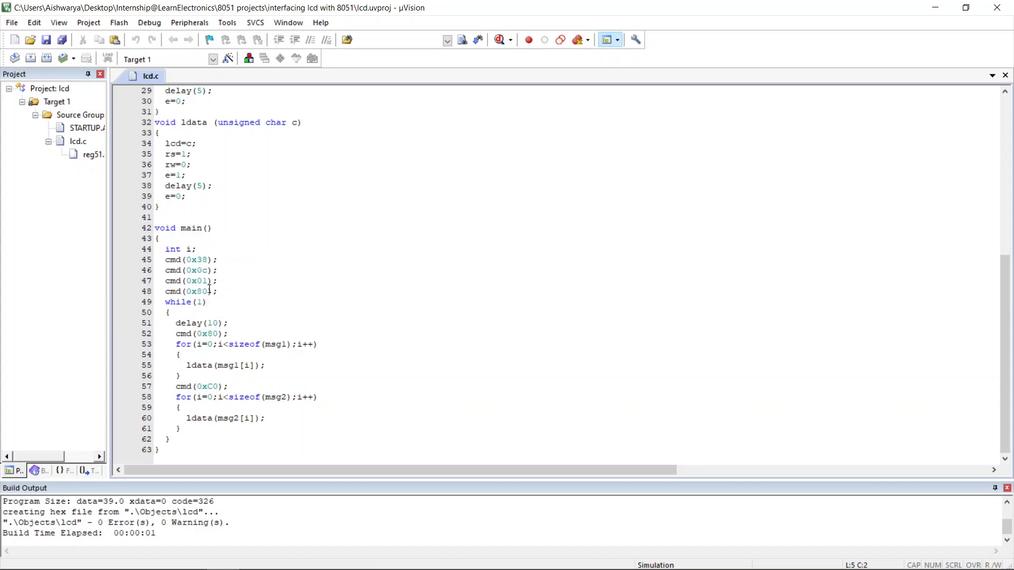
scroll(up, 3)
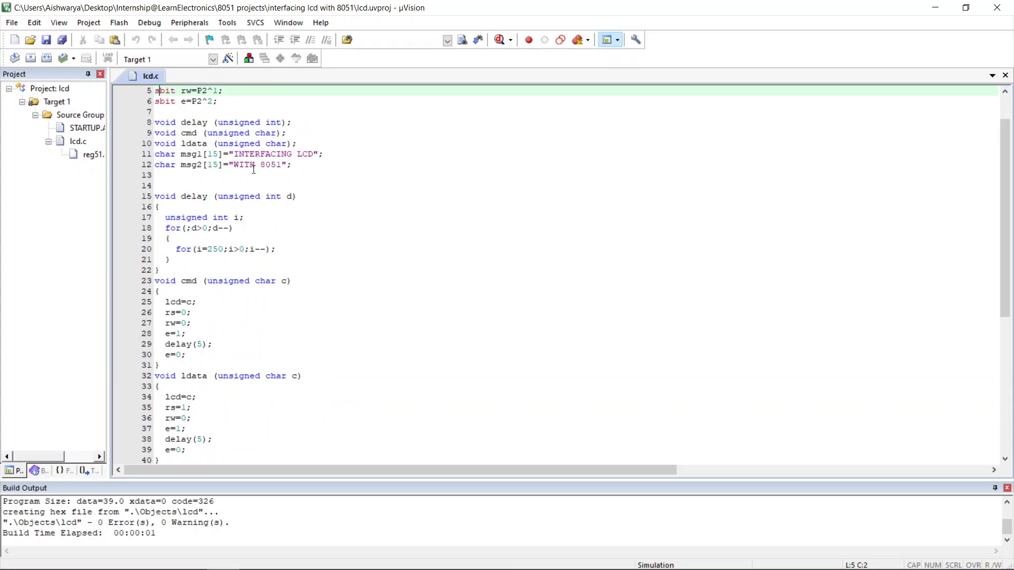
scroll(down, 3)
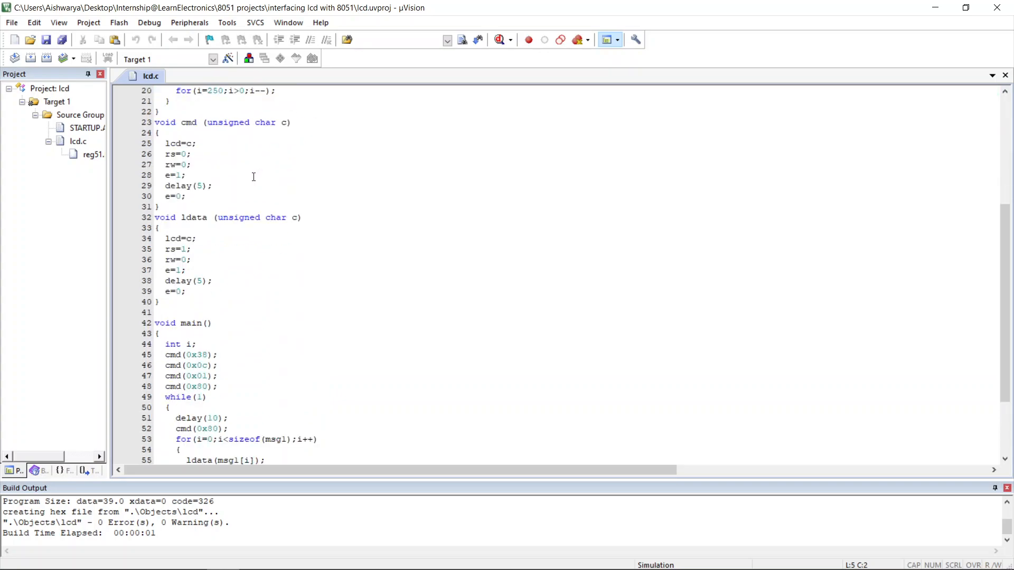
scroll(down, 3)
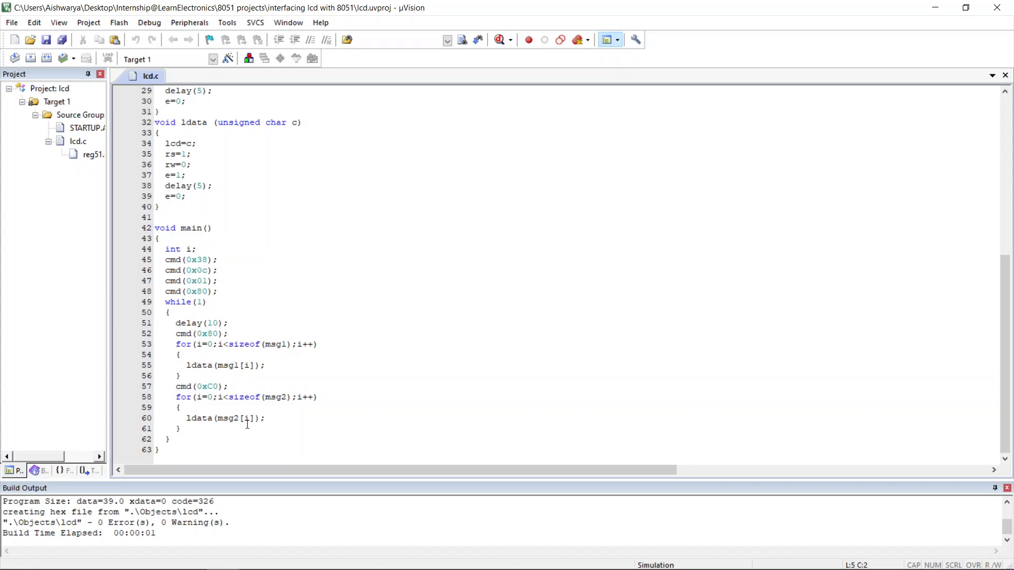
mouse_move(313, 229)
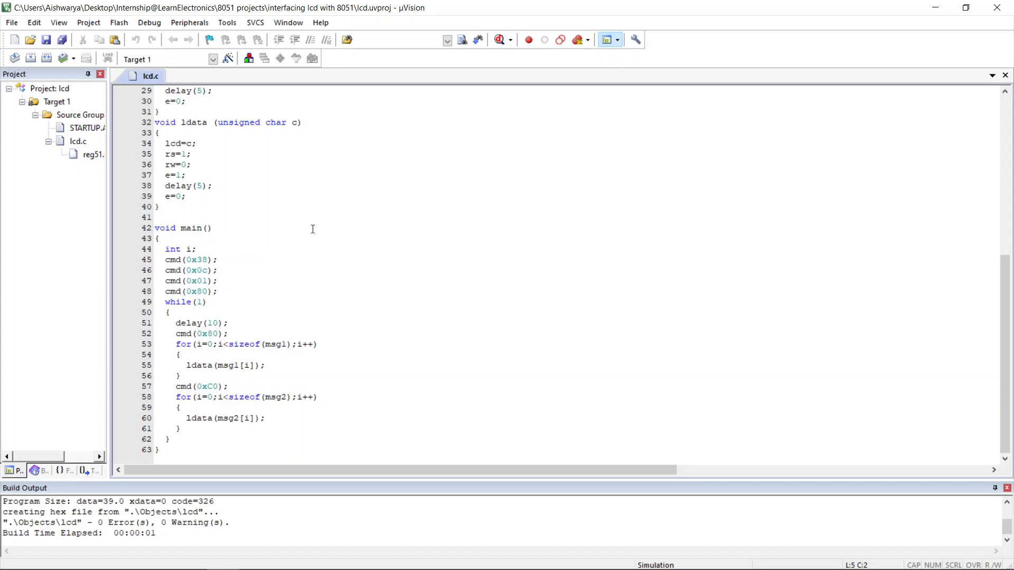
scroll(up, 3)
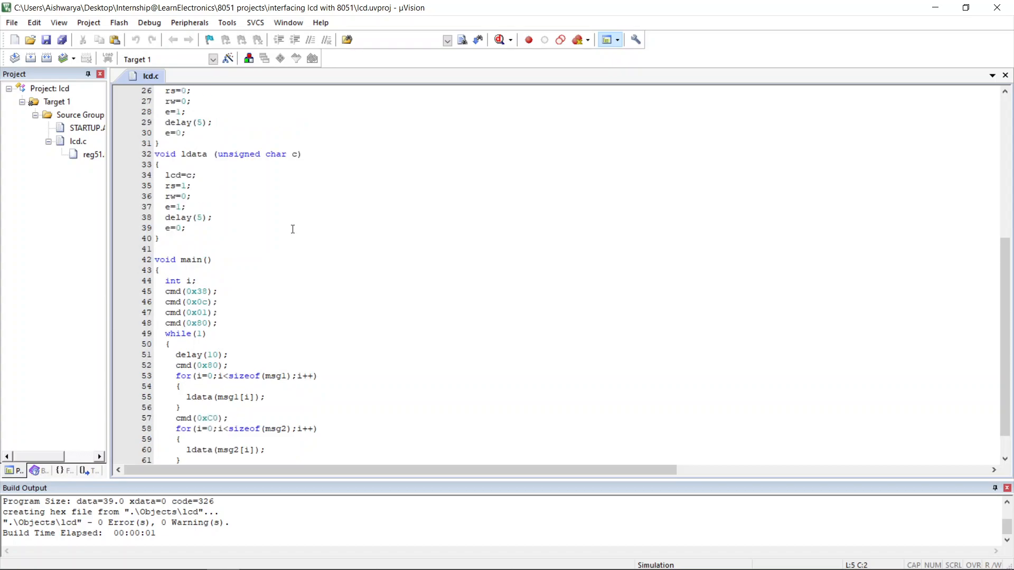
scroll(up, 3)
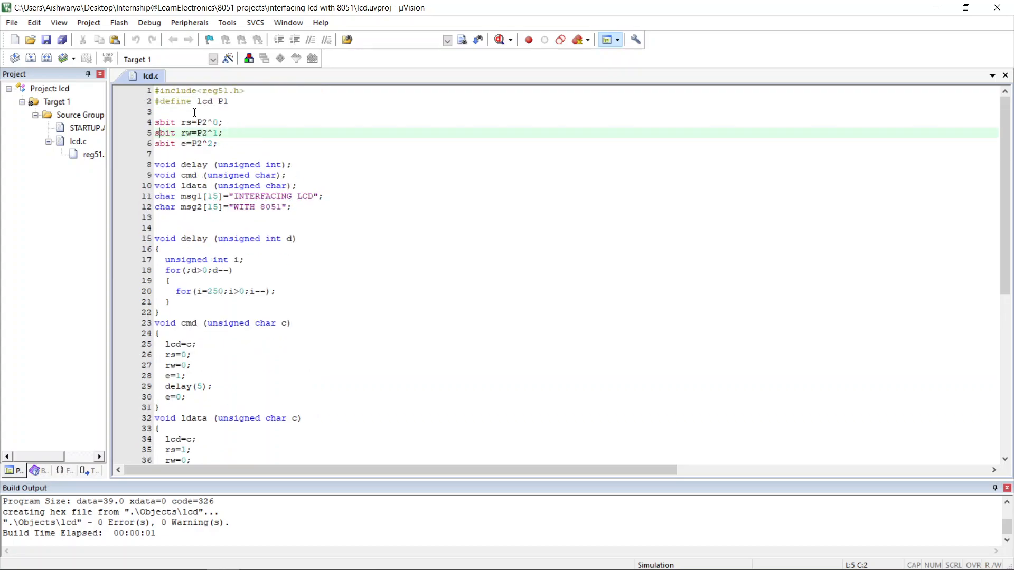
Step: Rebuild the lcd target and confirm Create HEX File is enabled in Target 1's Output options
right_click(81, 114)
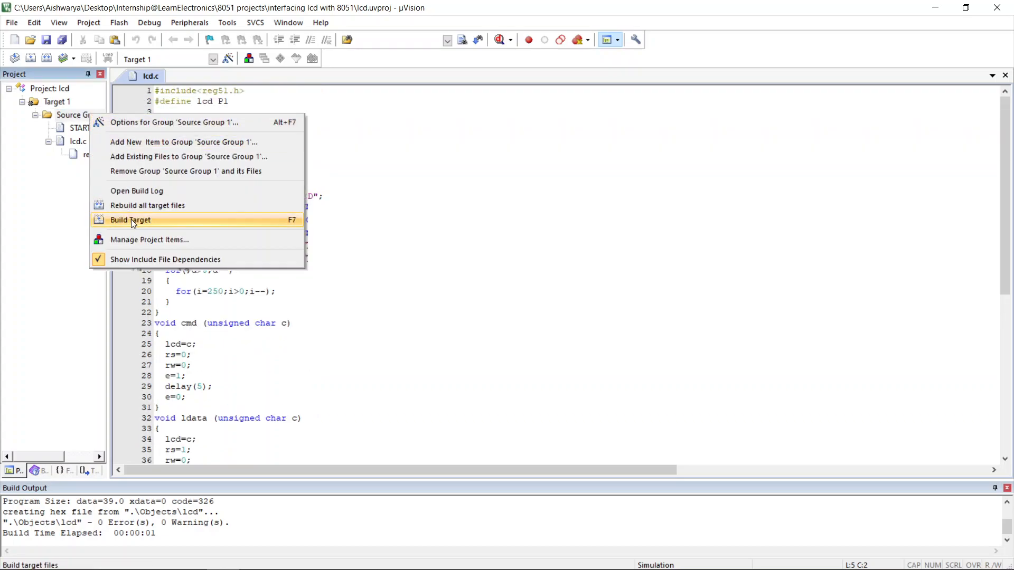
click(130, 220)
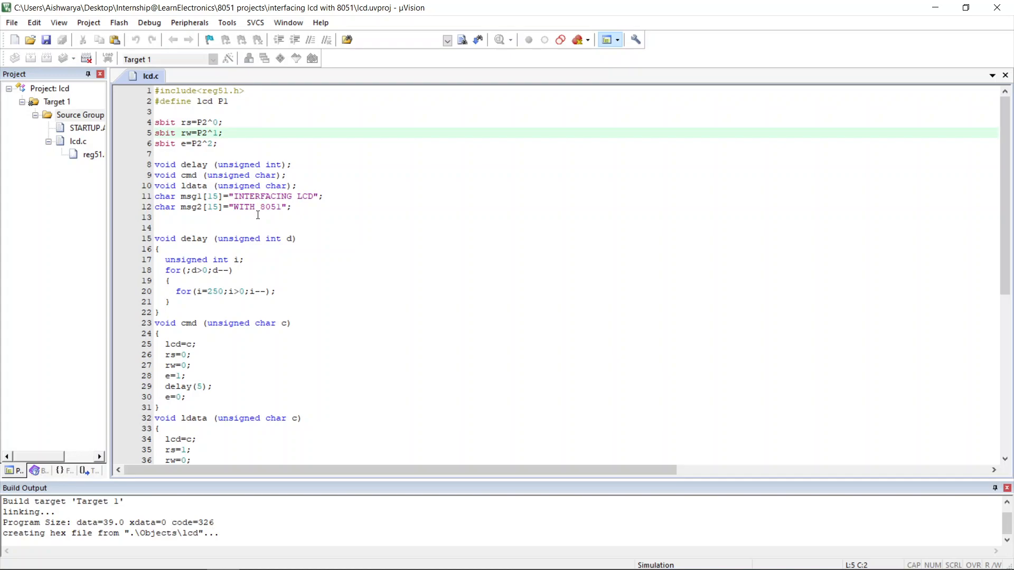
right_click(56, 101)
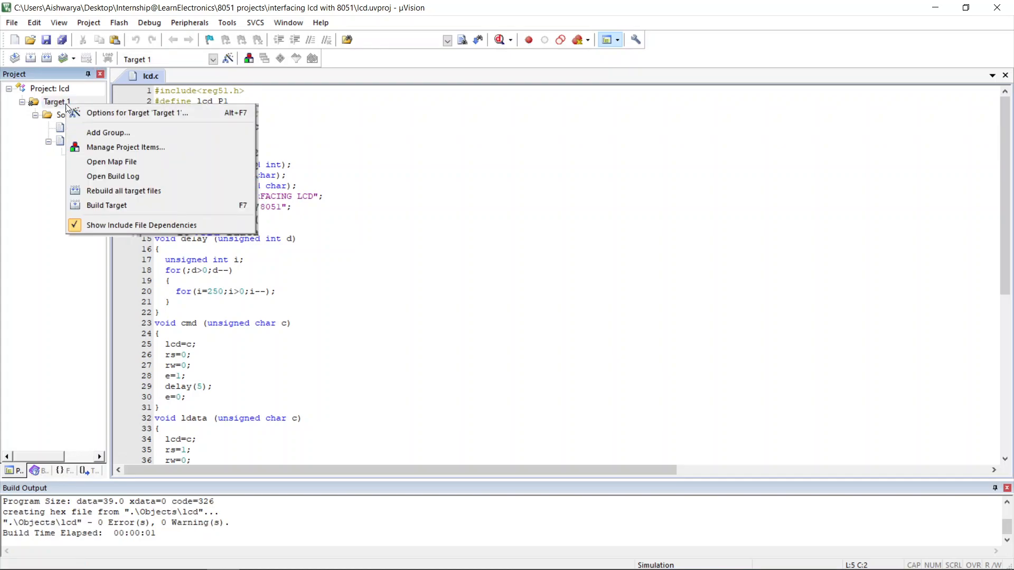
click(137, 113)
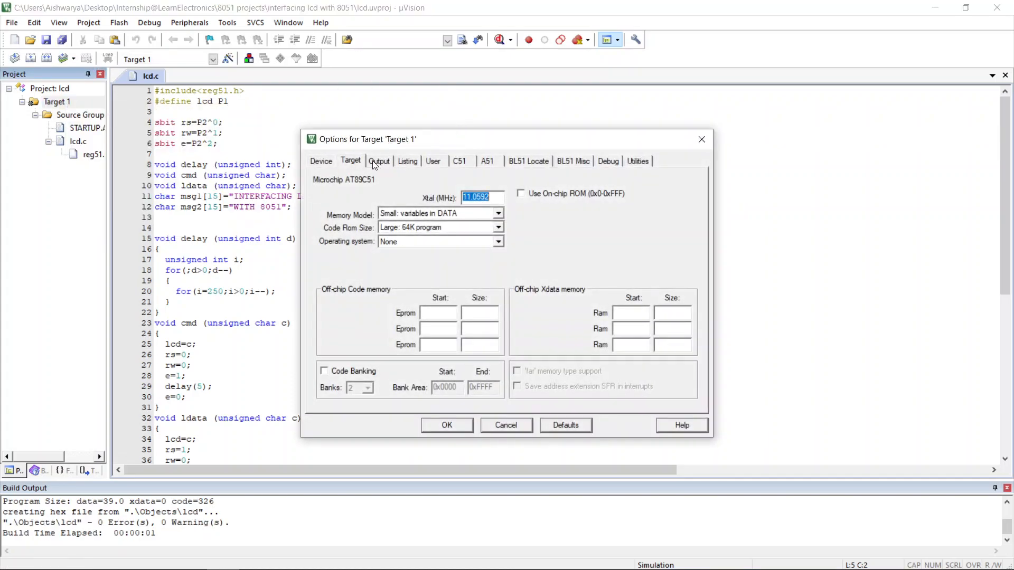
click(380, 160)
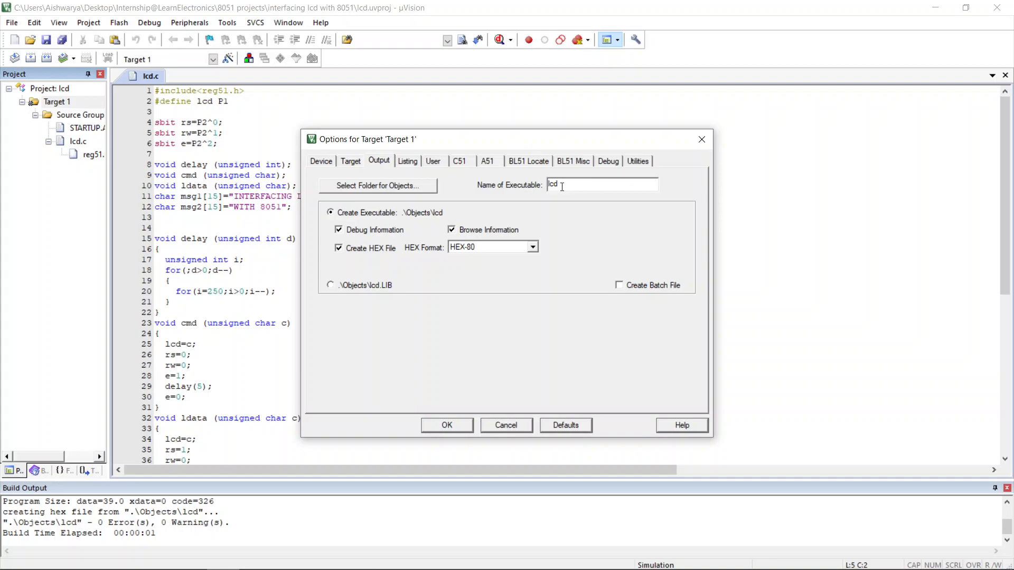
mouse_move(562, 246)
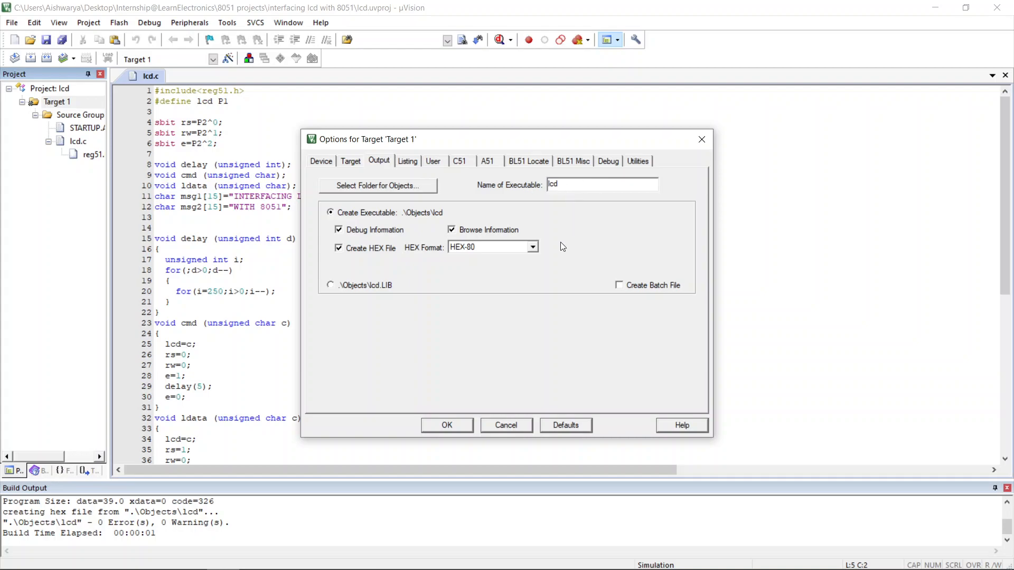
click(446, 425)
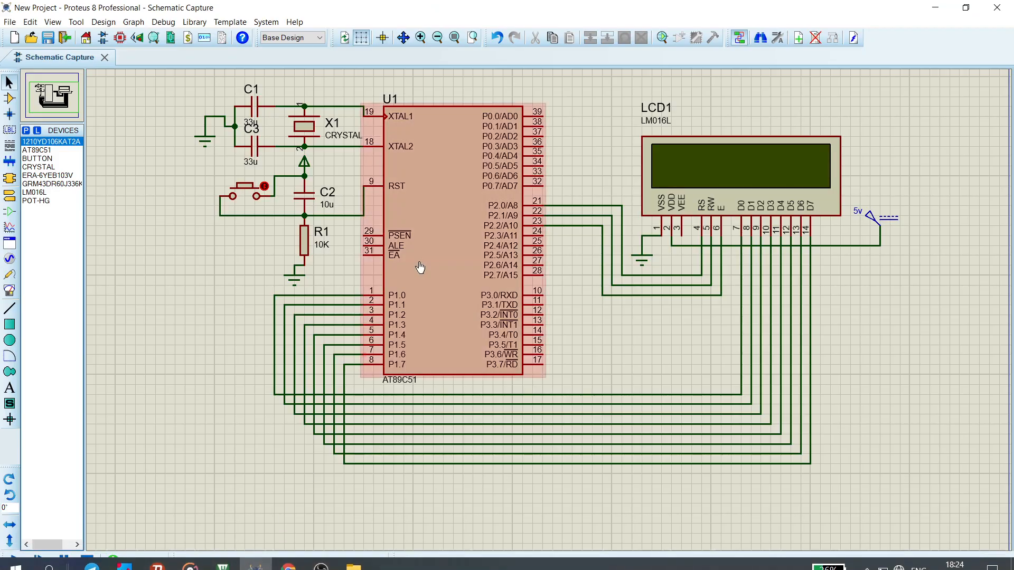
Step: Set the AT89C51 U1's Program File to Objects\lcd.hex and confirm its properties
double_click(420, 268)
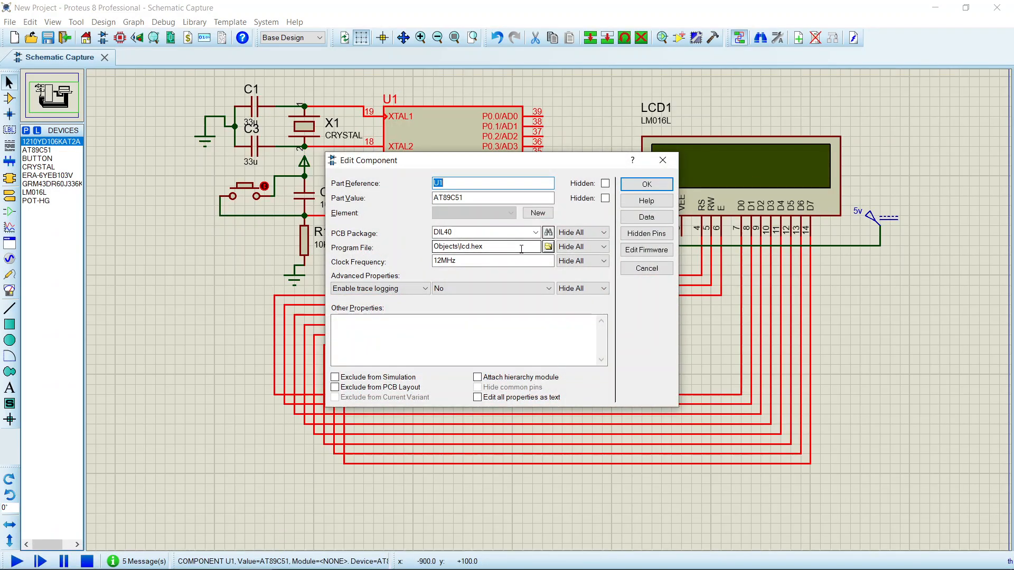
click(548, 246)
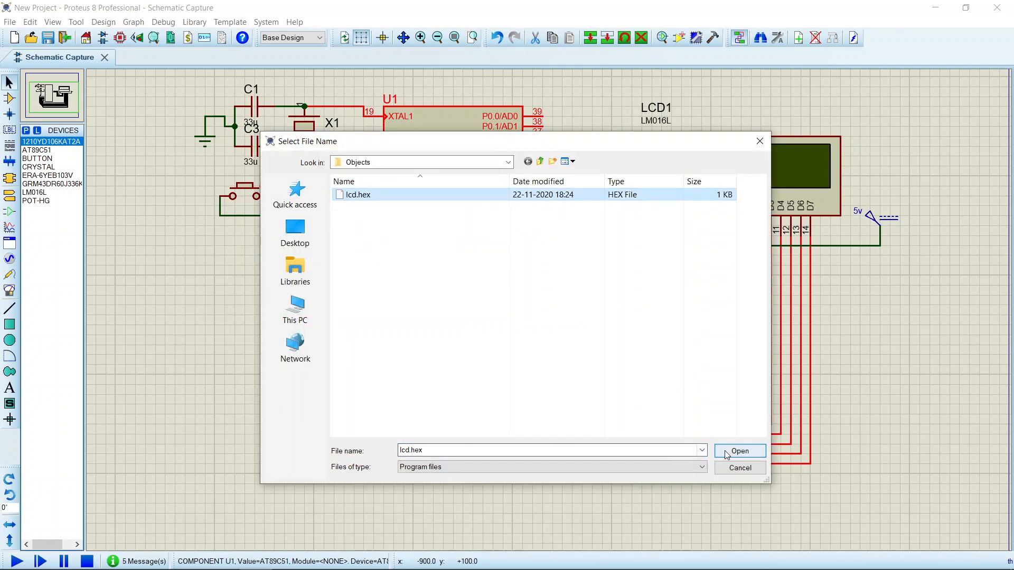
click(738, 451)
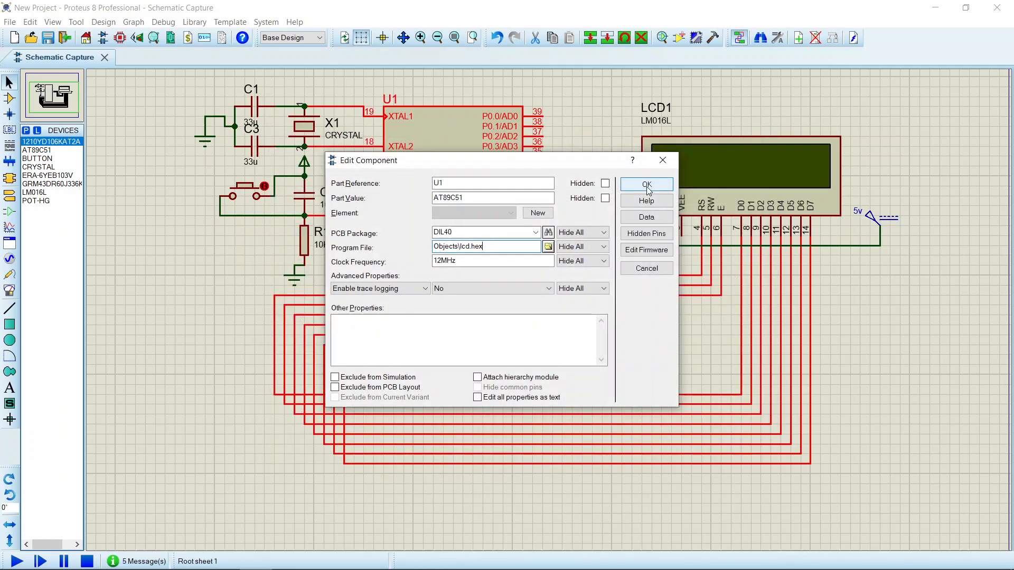
click(646, 183)
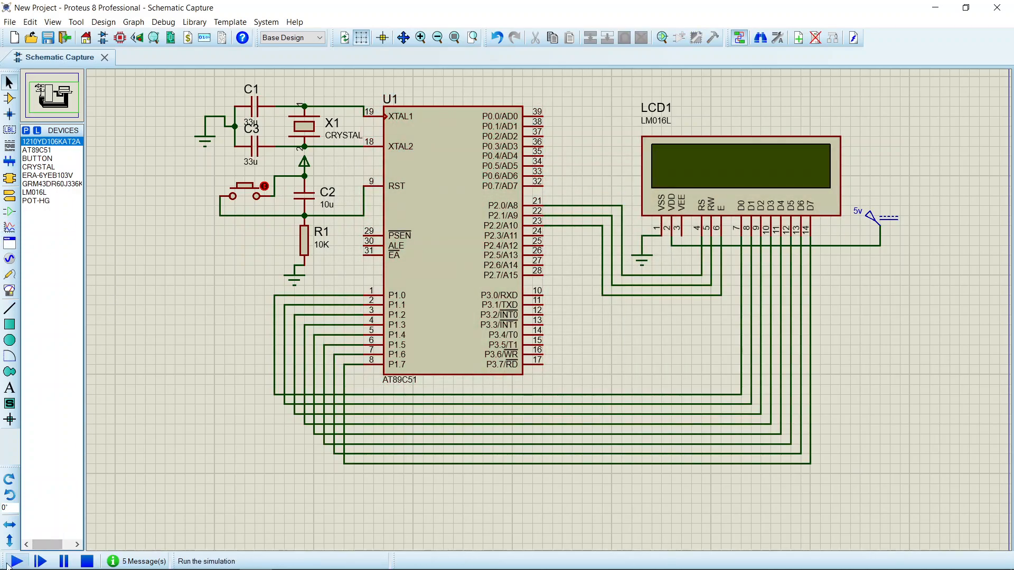
Step: Run the simulation so the LCD shows 'INTERFACING LCD' / 'WITH 8051', then stop it
click(12, 561)
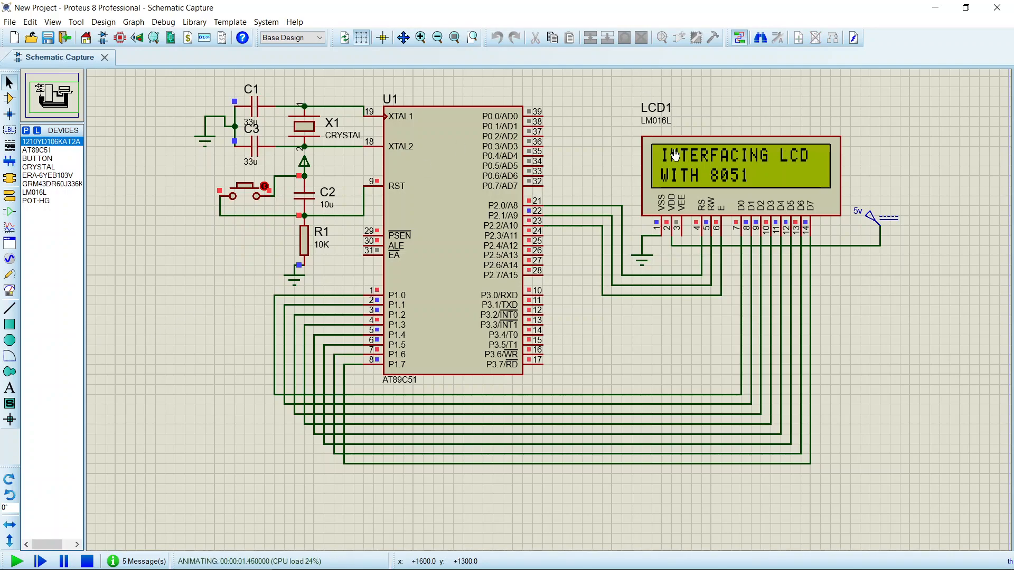
mouse_move(775, 125)
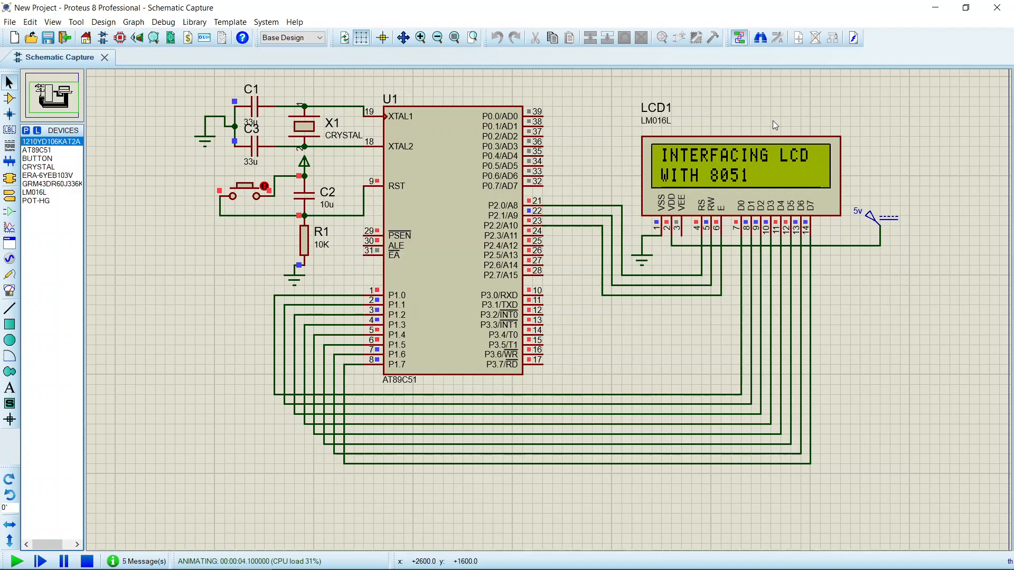
mouse_move(581, 163)
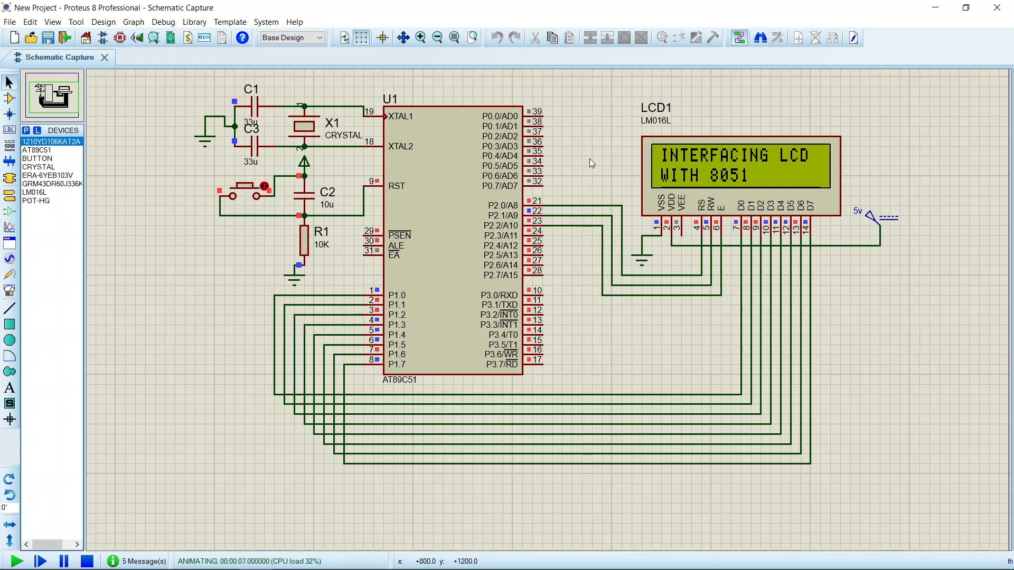
mouse_move(559, 255)
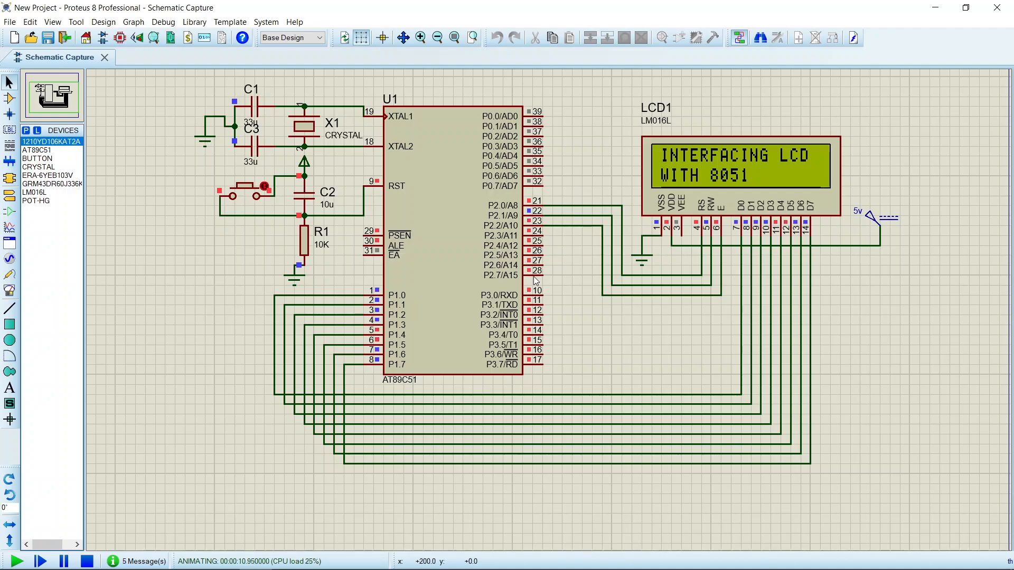
mouse_move(552, 286)
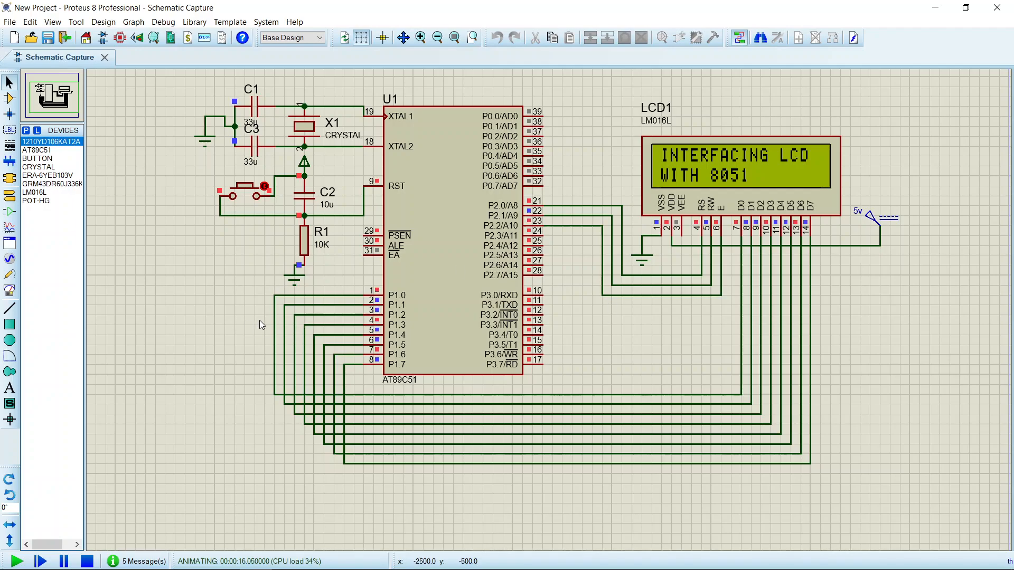
mouse_move(172, 370)
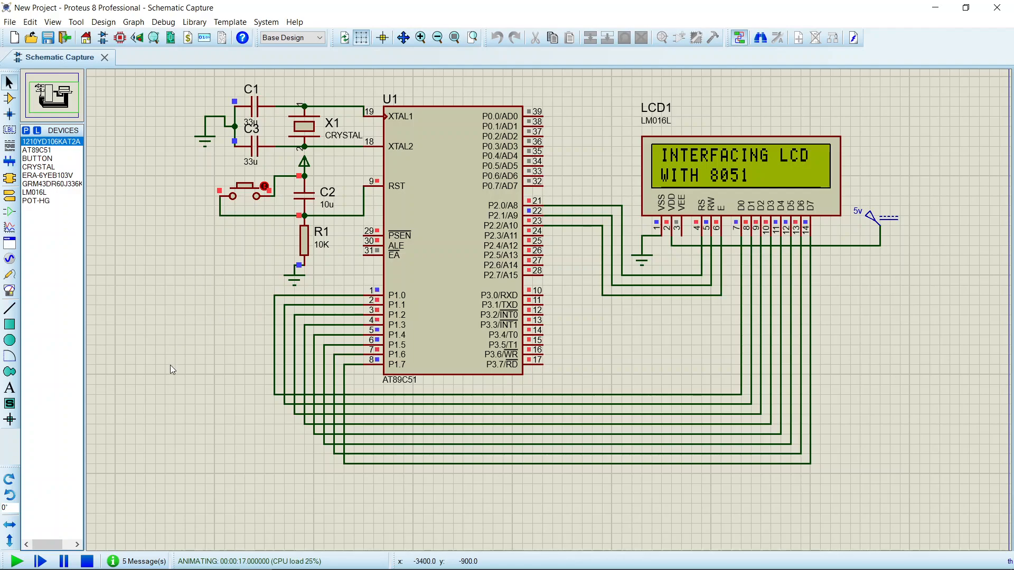
click(88, 560)
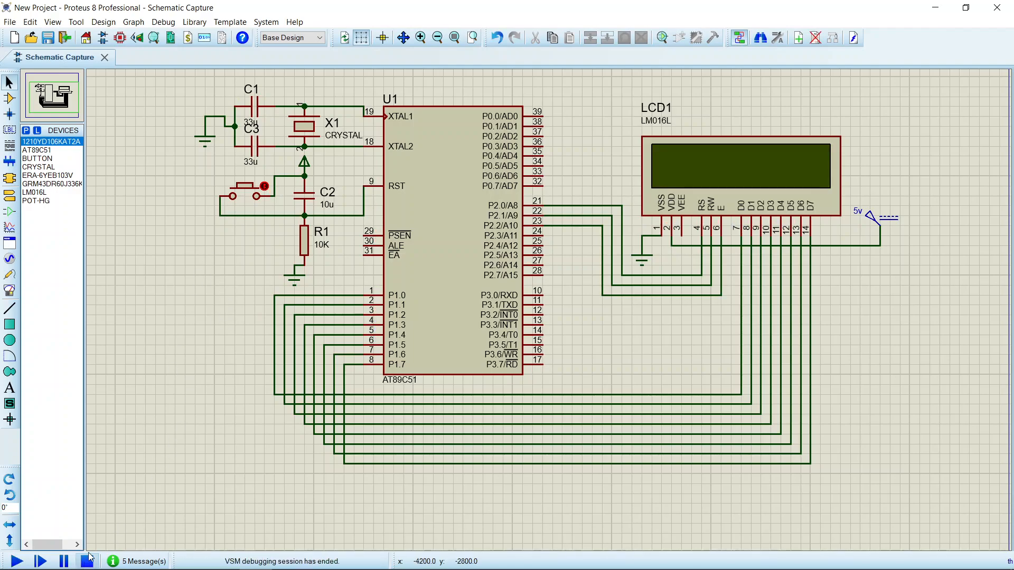